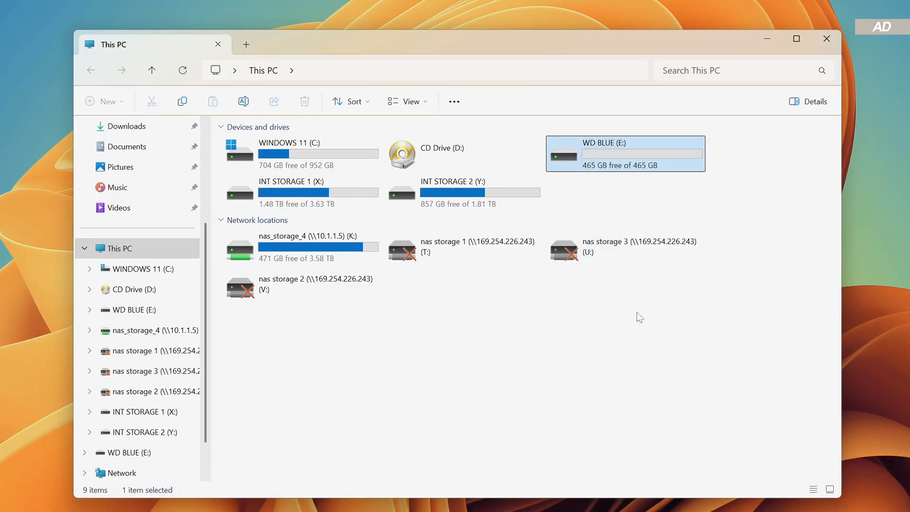
Copy the test files and the 2GB+ folder from DATA RECOVERY FILES onto drive WD BLUE (E:).
{"action": "double_click", "coordinate": [625, 154]}
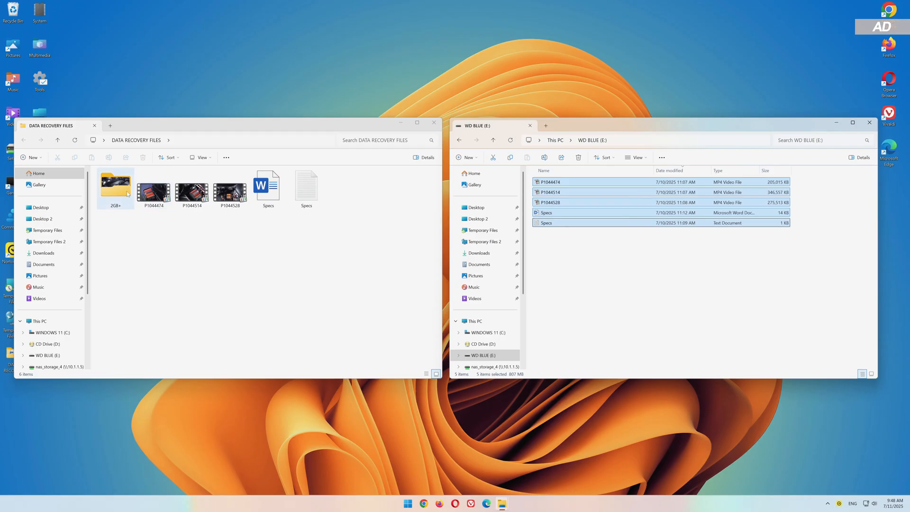
{"action": "left_click_drag", "start_coordinate": [115, 184], "coordinate": [592, 256]}
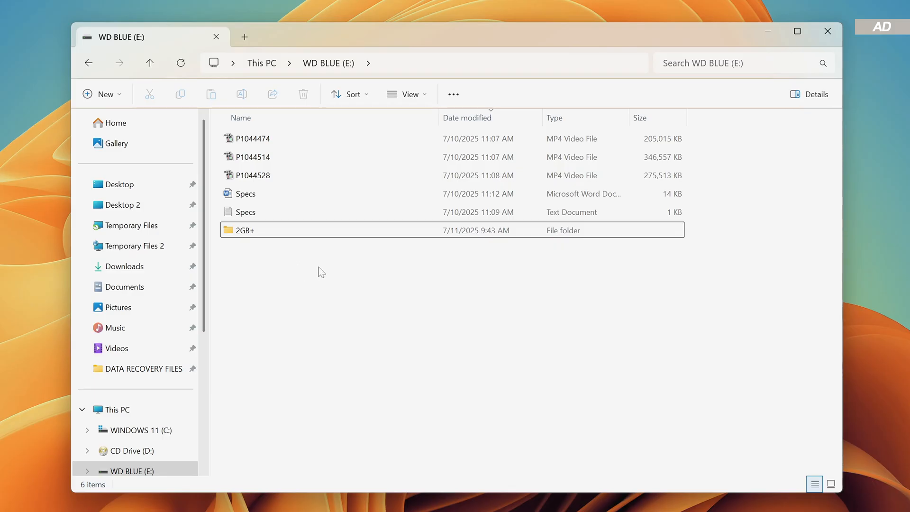
Permanently delete all videos, Specs documents and the 2GB+ folder from drive E.
{"action": "key", "text": "ctrl+a"}
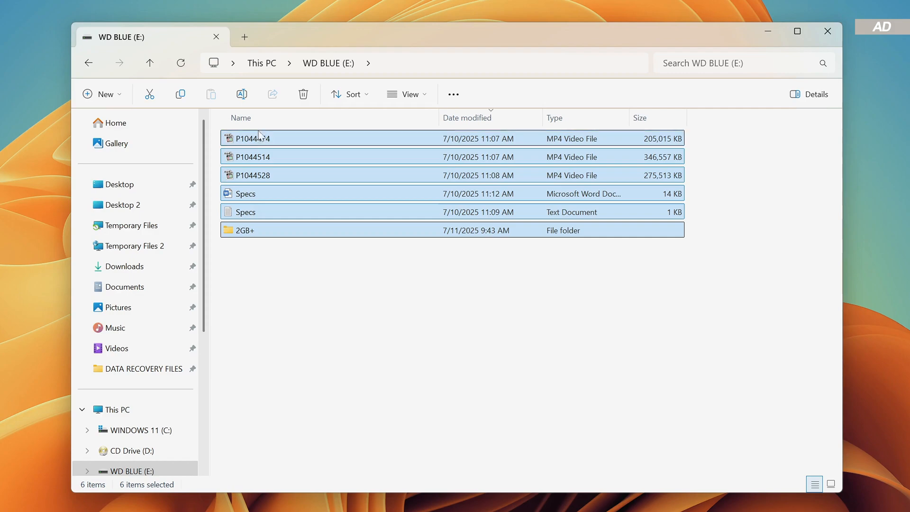
{"action": "right_click", "coordinate": [258, 138]}
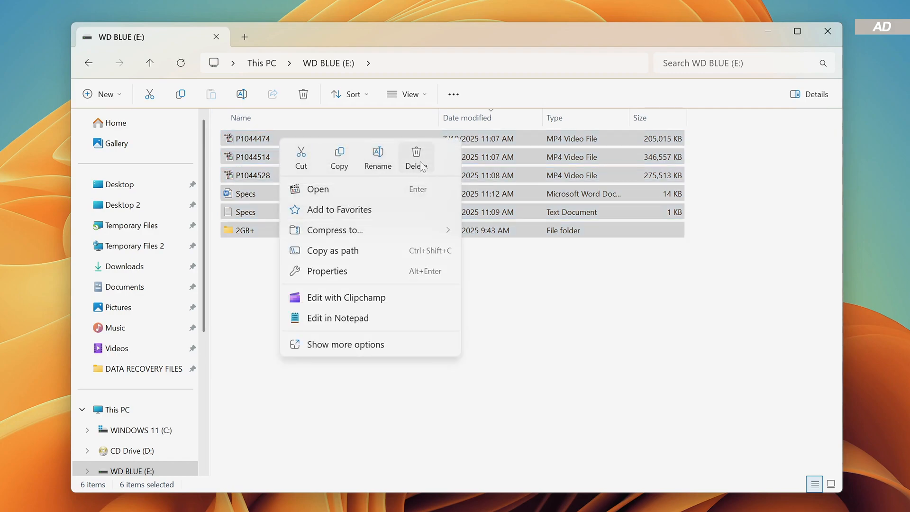
{"action": "left_click", "coordinate": [416, 157]}
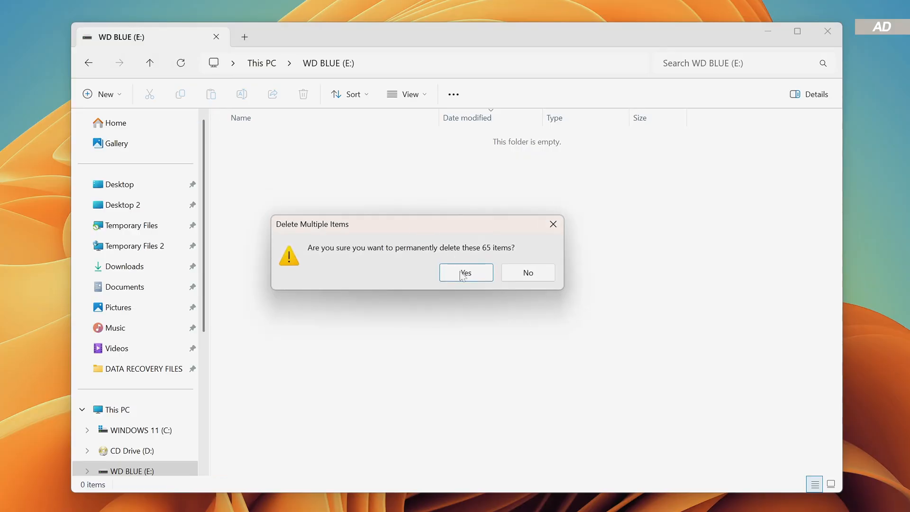
{"action": "left_click", "coordinate": [466, 273]}
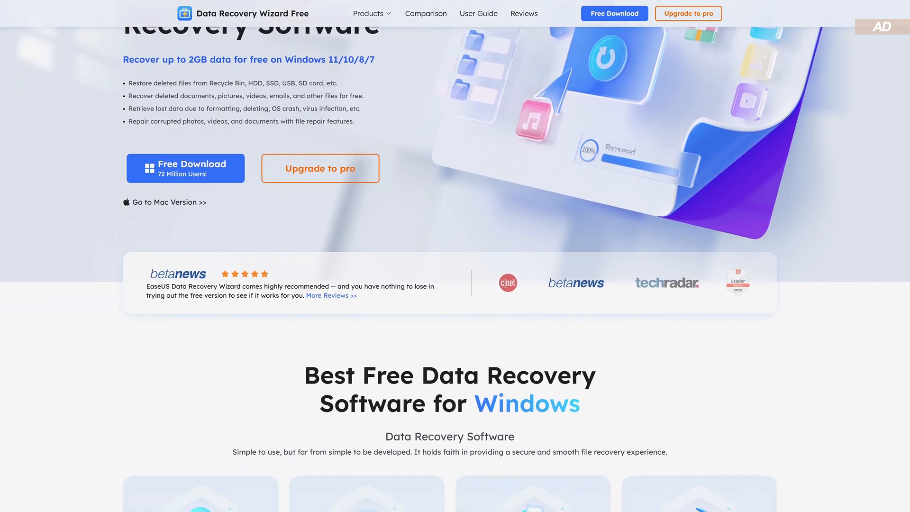
Review the Data Recovery Wizard Free page down to the Free vs. Pro table and download the free edition.
{"action": "scroll", "scroll_direction": "down", "scroll_amount": 3}
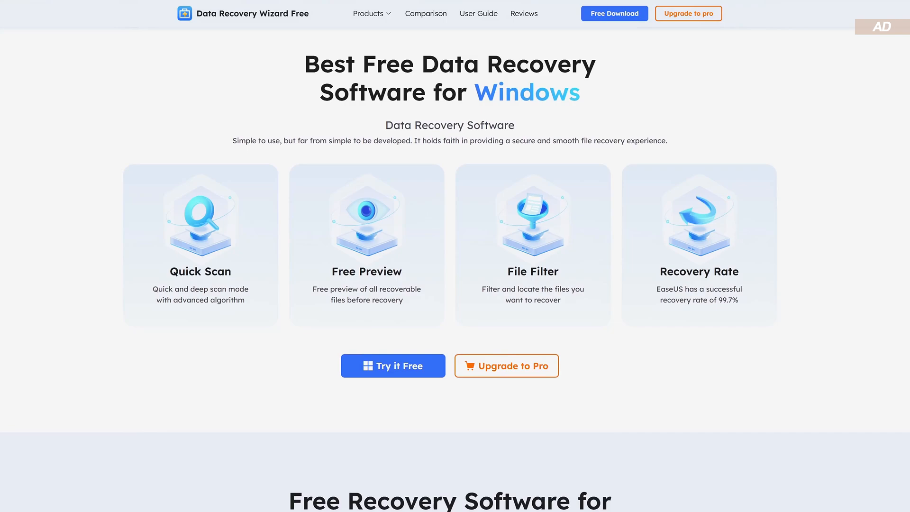
{"action": "scroll", "scroll_direction": "down", "scroll_amount": 3}
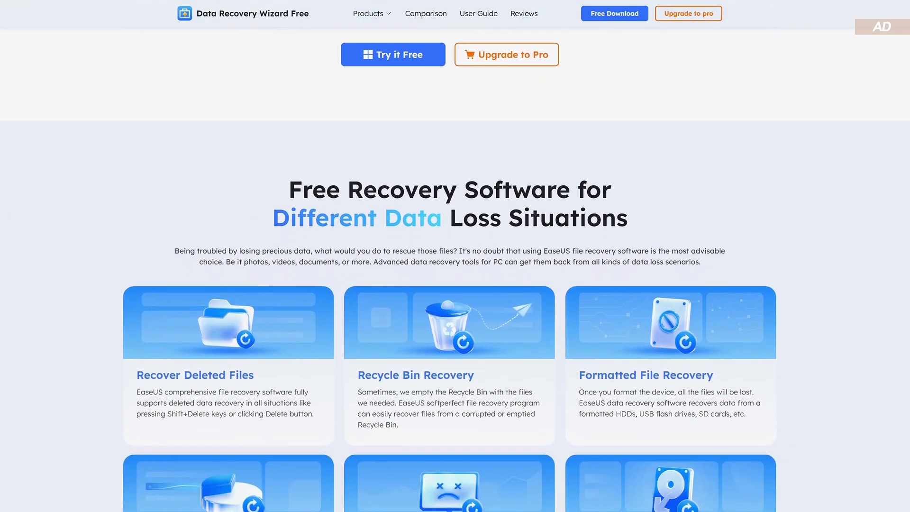
{"action": "scroll", "scroll_direction": "down", "scroll_amount": 3}
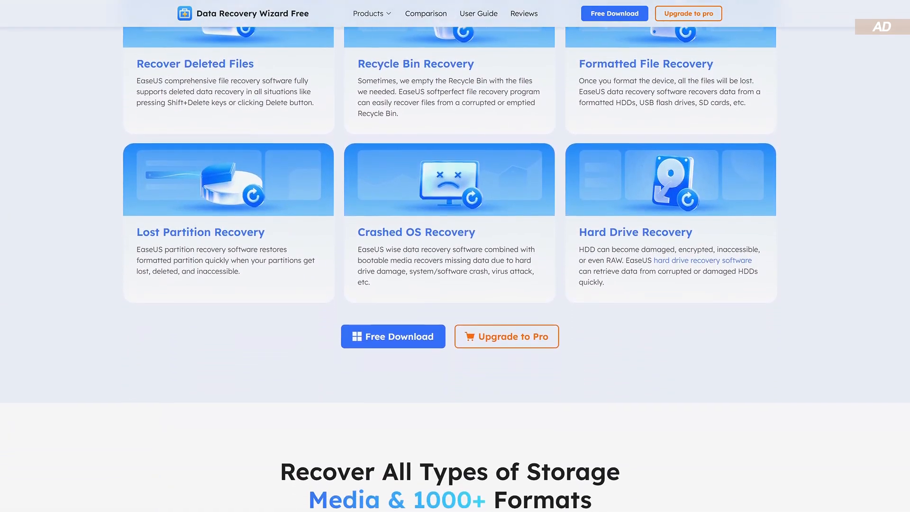
{"action": "scroll", "scroll_direction": "down", "scroll_amount": 3}
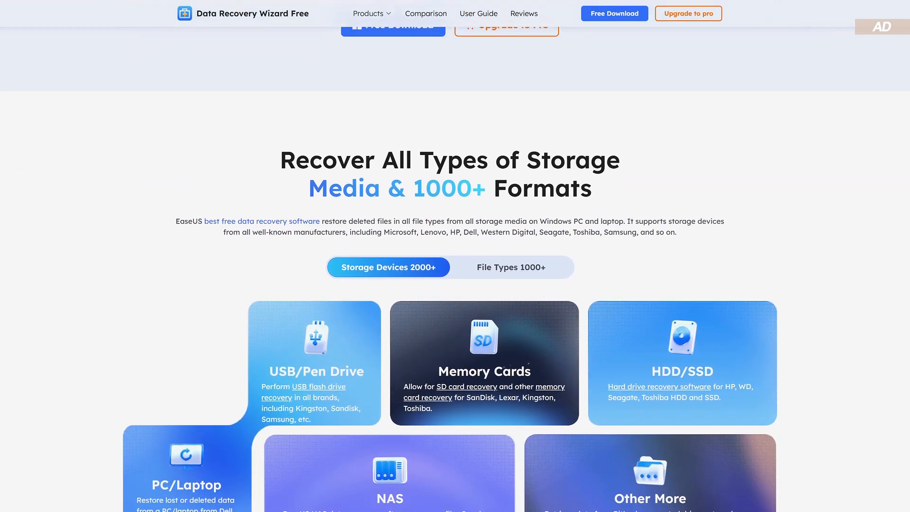
{"action": "scroll", "scroll_direction": "down", "scroll_amount": 3}
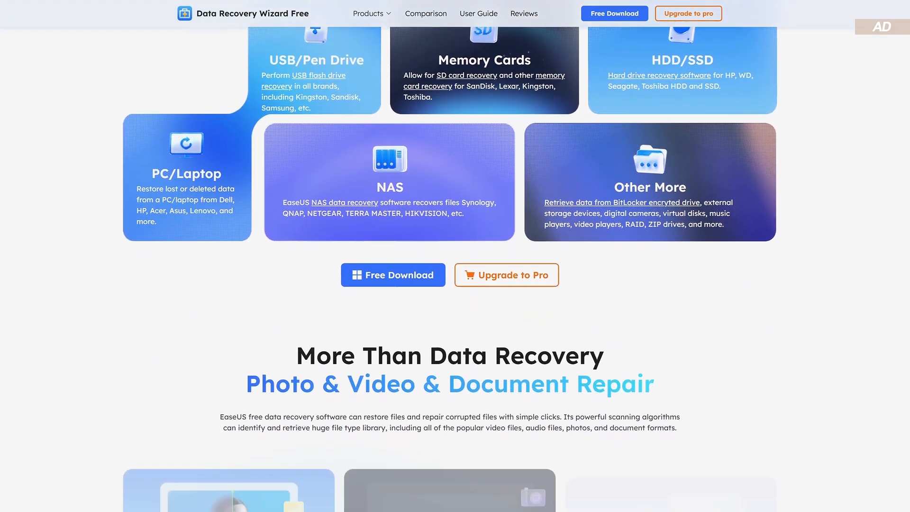
{"action": "scroll", "scroll_direction": "down", "scroll_amount": 3}
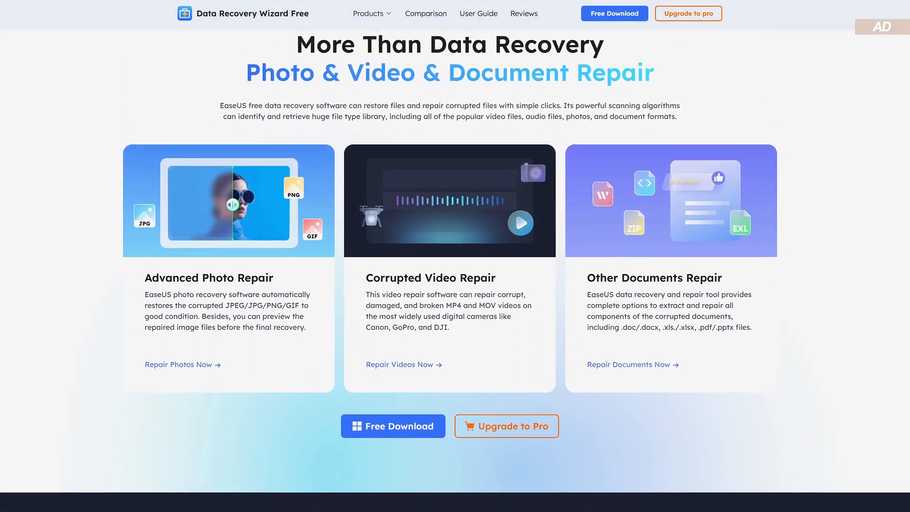
{"action": "scroll", "scroll_direction": "down", "scroll_amount": 3}
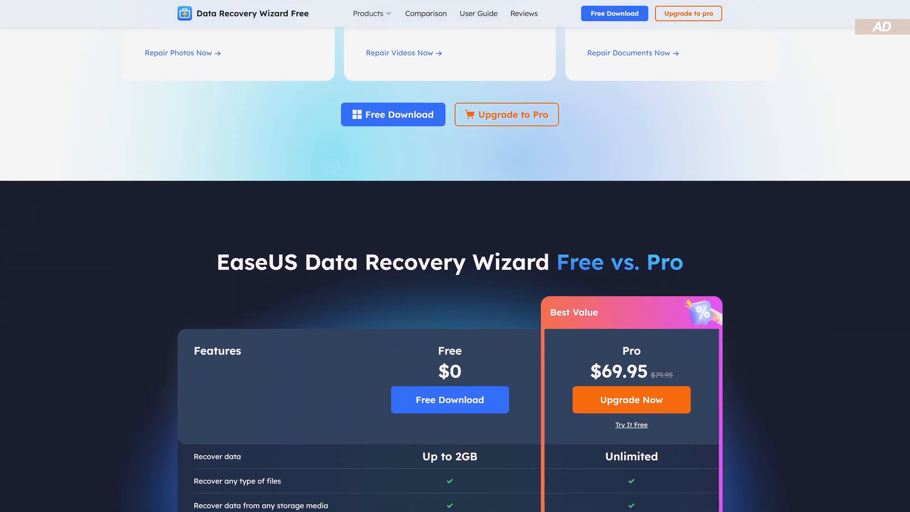
{"action": "scroll", "scroll_direction": "down", "scroll_amount": 3}
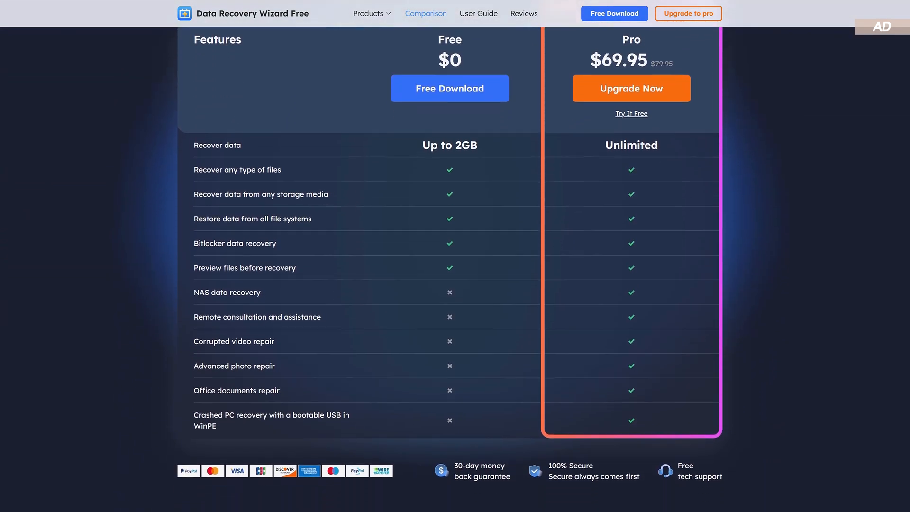
{"action": "scroll", "scroll_direction": "down", "scroll_amount": 3}
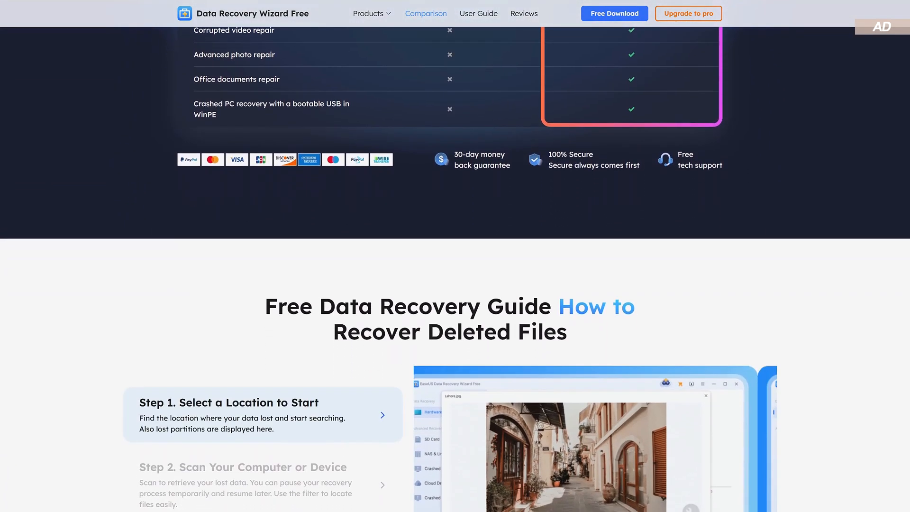
{"action": "scroll", "scroll_direction": "up", "scroll_amount": 3}
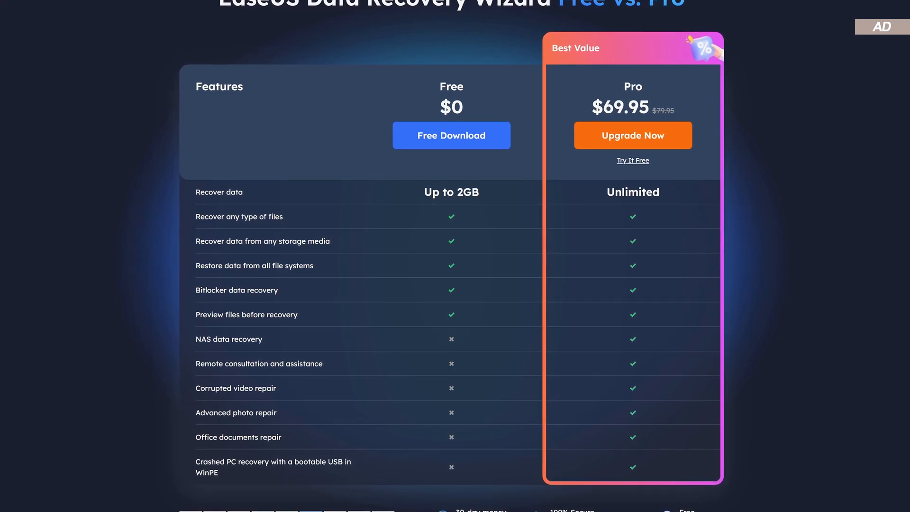
{"action": "scroll", "scroll_direction": "down", "scroll_amount": 3}
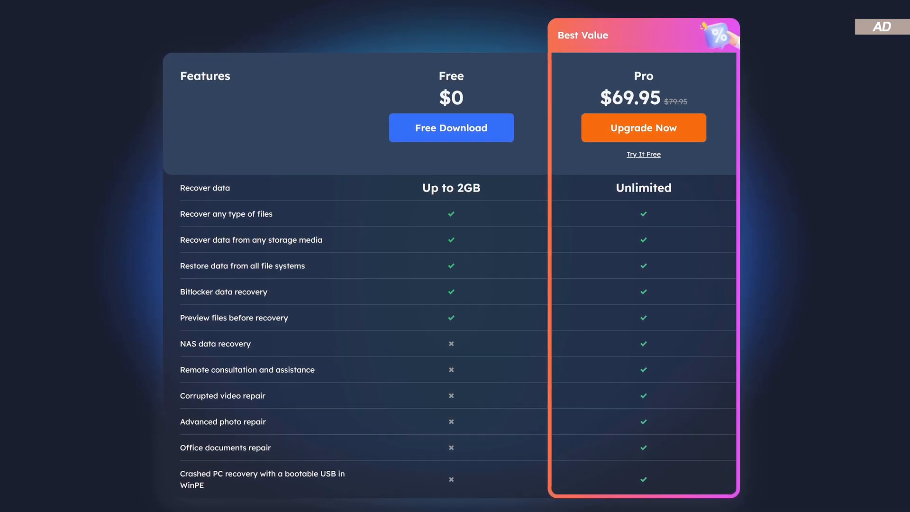
{"action": "left_click", "coordinate": [451, 127]}
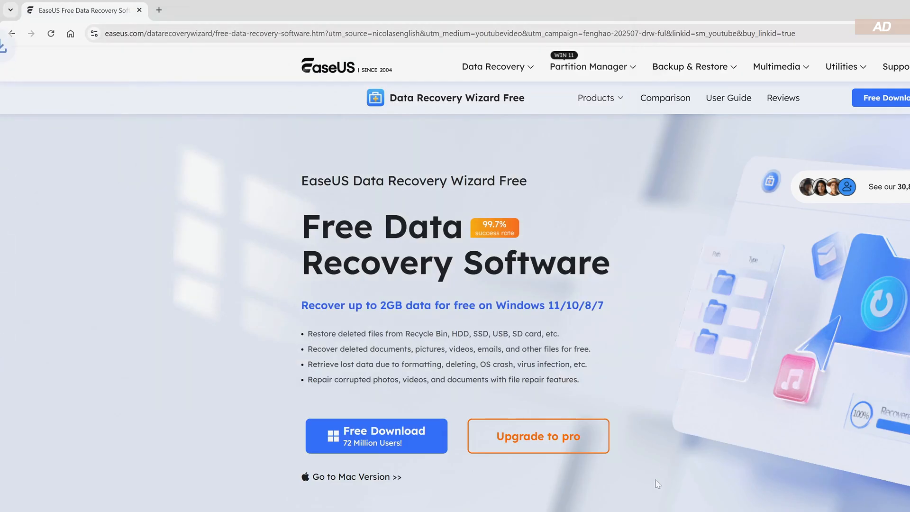
Install EaseUS Data Recovery Wizard in English to the default C:\Program Files\EaseUS path.
{"action": "left_click", "coordinate": [376, 435]}
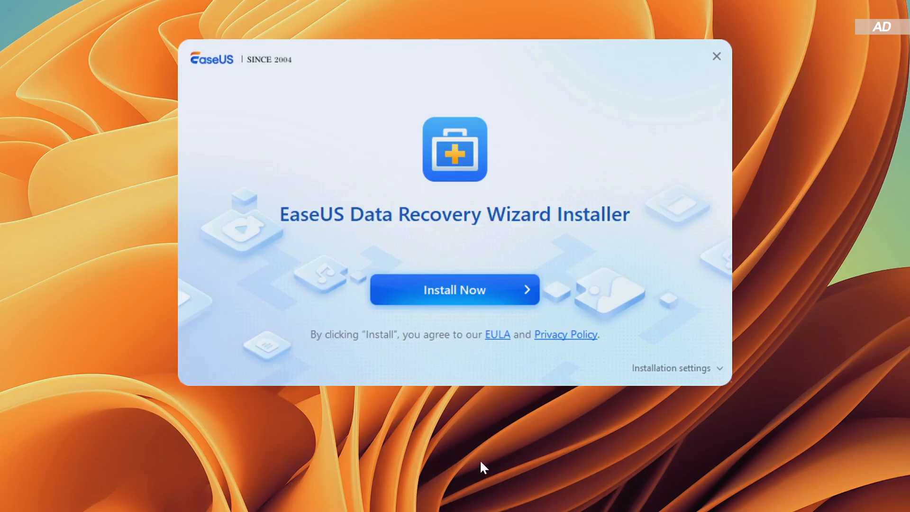
{"action": "left_click", "coordinate": [671, 367]}
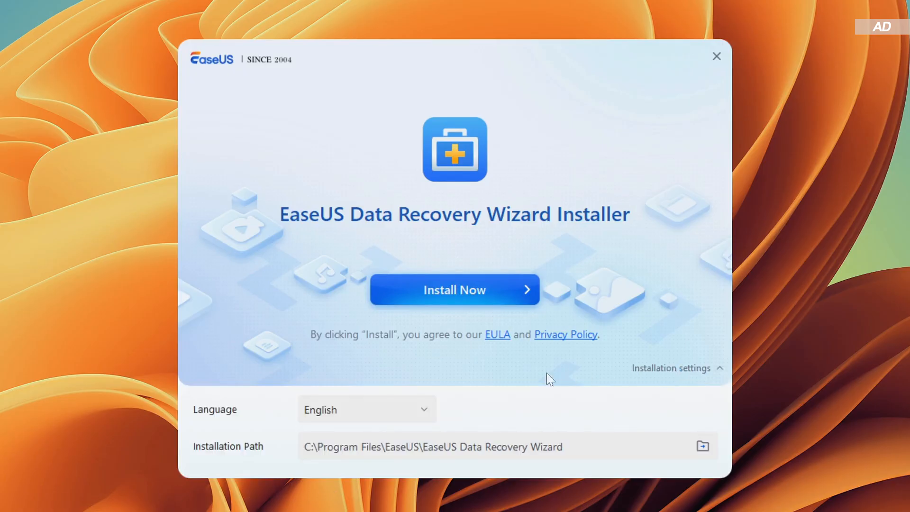
{"action": "left_click", "coordinate": [367, 410]}
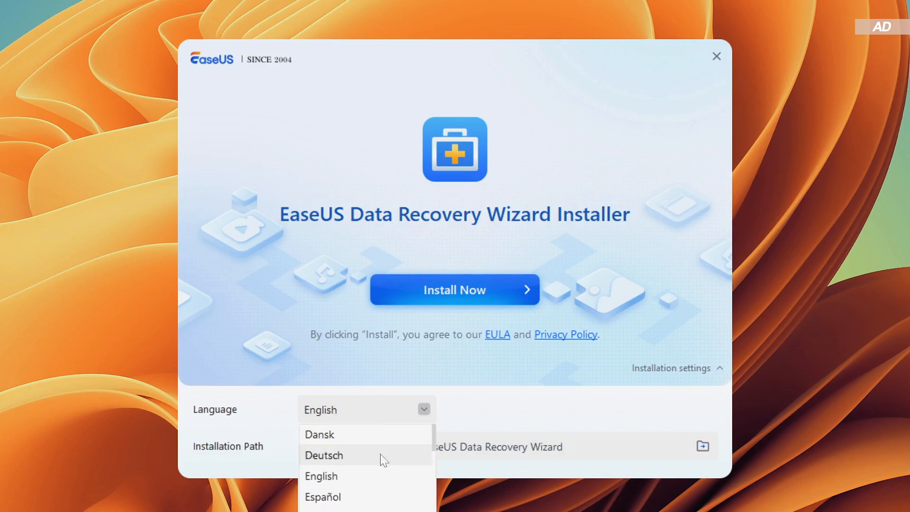
{"action": "left_click", "coordinate": [320, 476]}
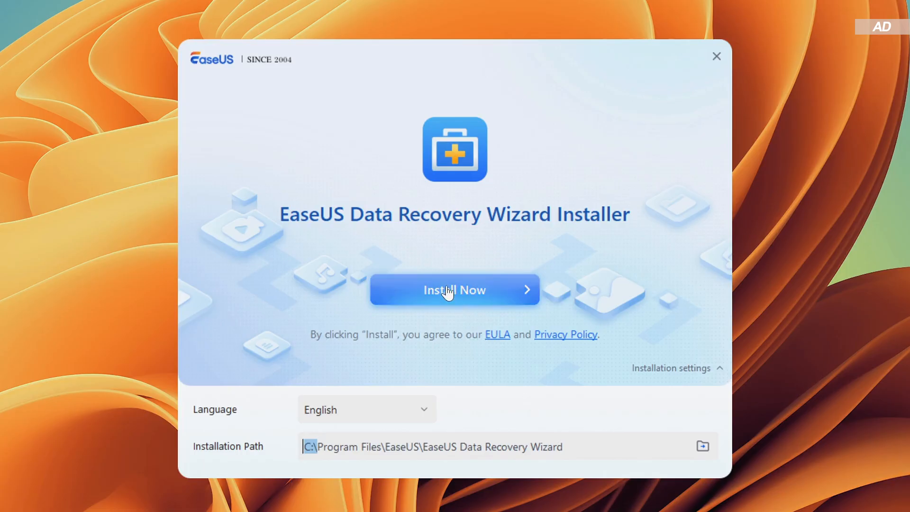
{"action": "left_click", "coordinate": [455, 290]}
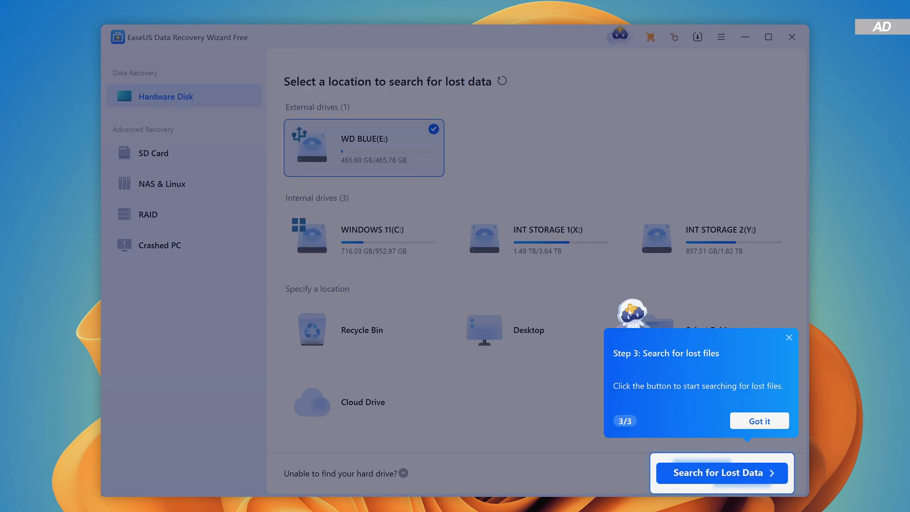
Dismiss the tour tip and start searching drive WD BLUE (E:) for lost data.
{"action": "left_click", "coordinate": [758, 421]}
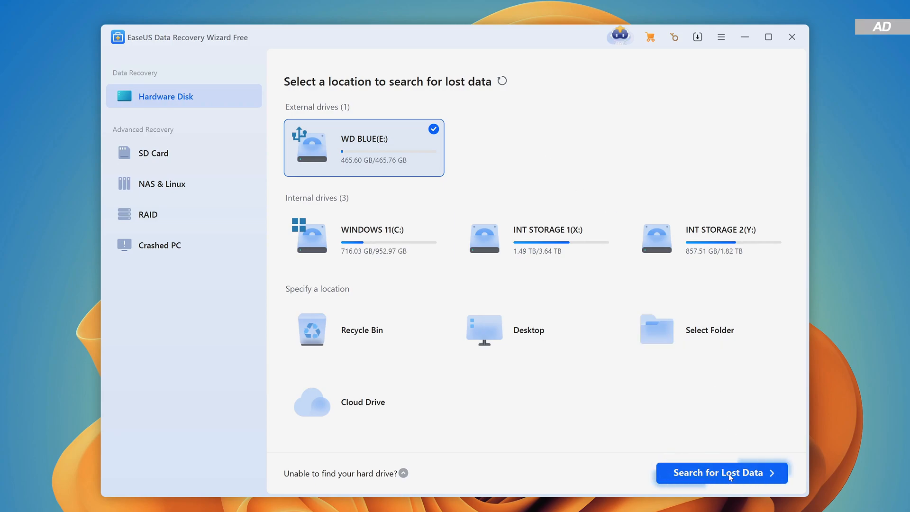
{"action": "left_click", "coordinate": [721, 472]}
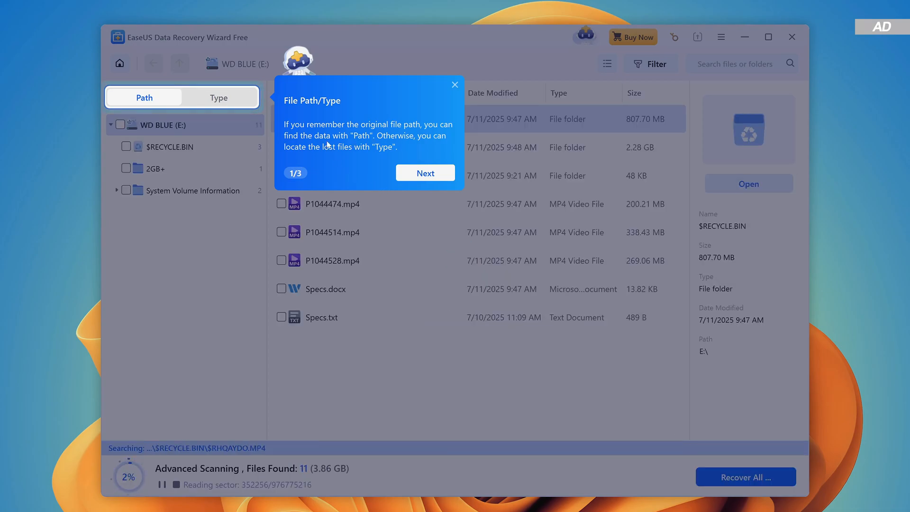
Step through the scan-results guided tour while the advanced scan of drive E runs.
{"action": "left_click", "coordinate": [425, 173]}
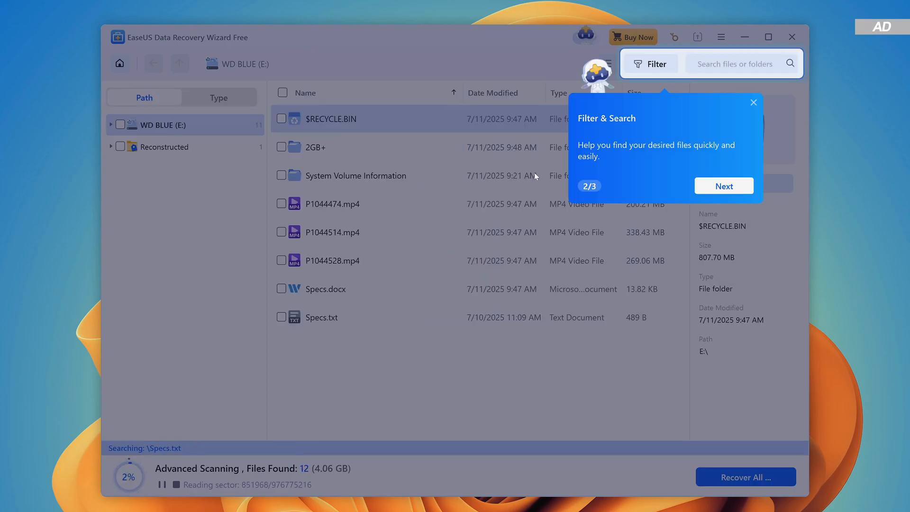
{"action": "left_click", "coordinate": [724, 185]}
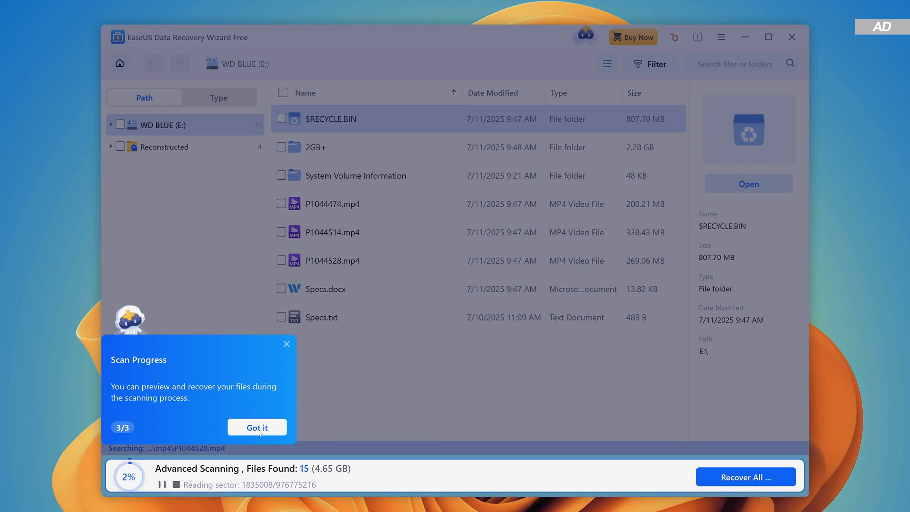
{"action": "left_click", "coordinate": [256, 427]}
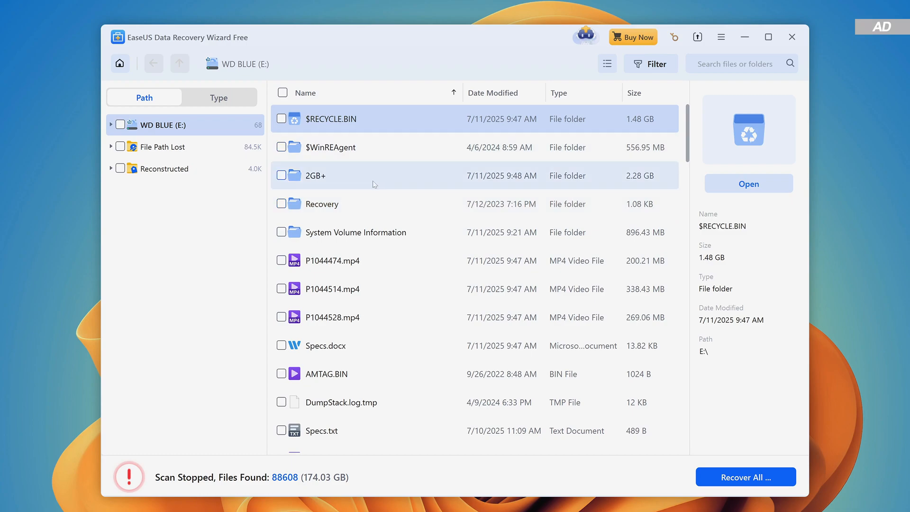
{"action": "left_click", "coordinate": [332, 260]}
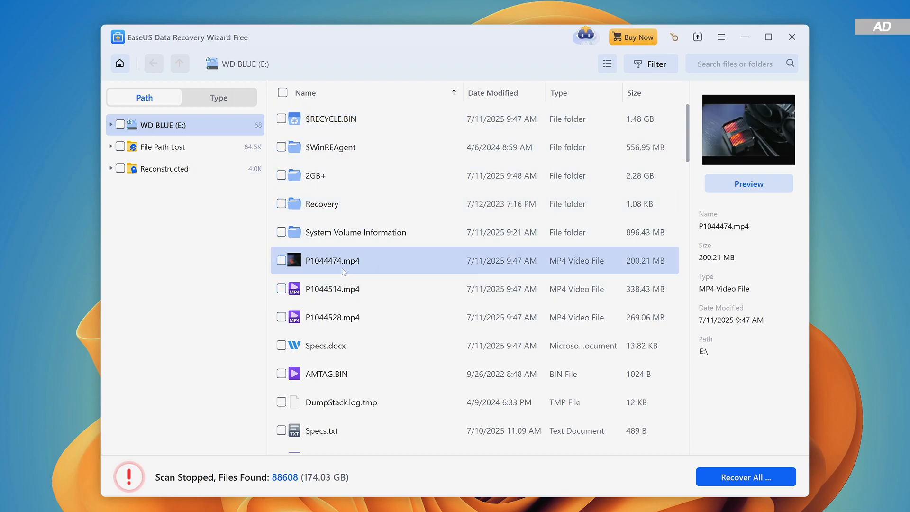
{"action": "left_click", "coordinate": [749, 183]}
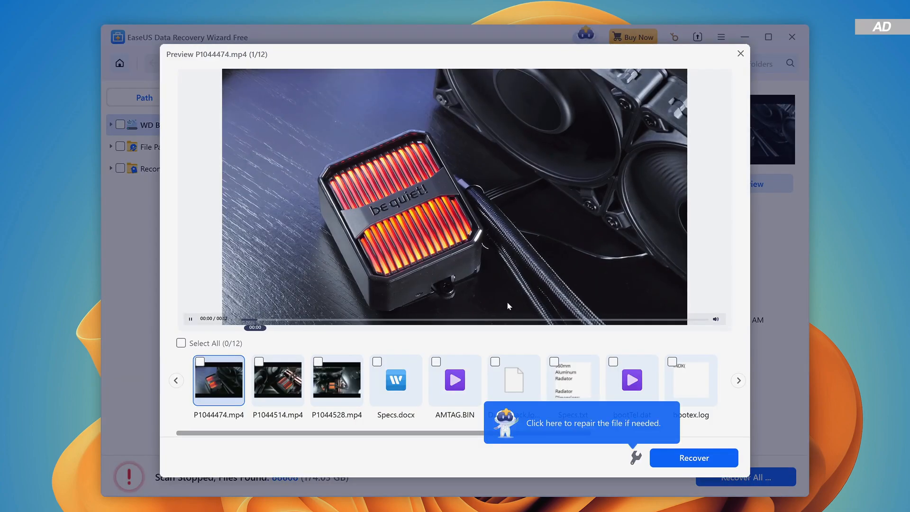
{"action": "left_click", "coordinate": [278, 380]}
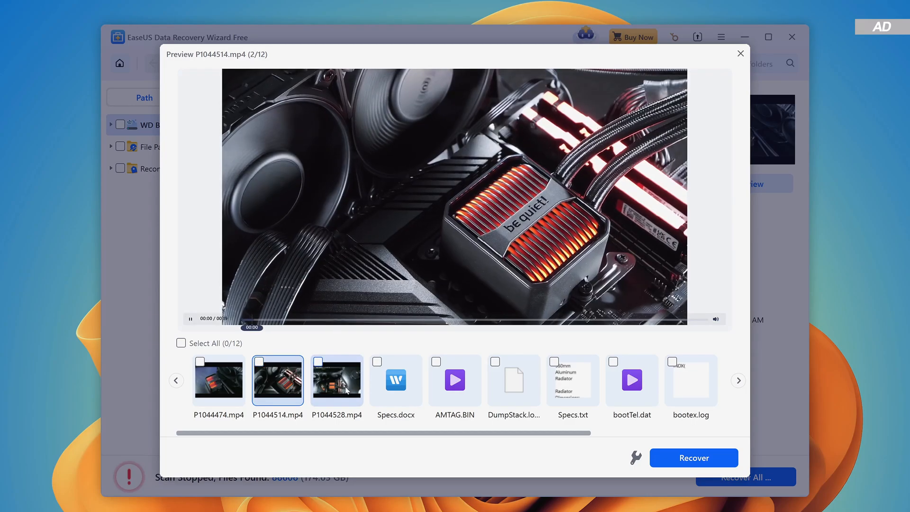
{"action": "left_click", "coordinate": [396, 380]}
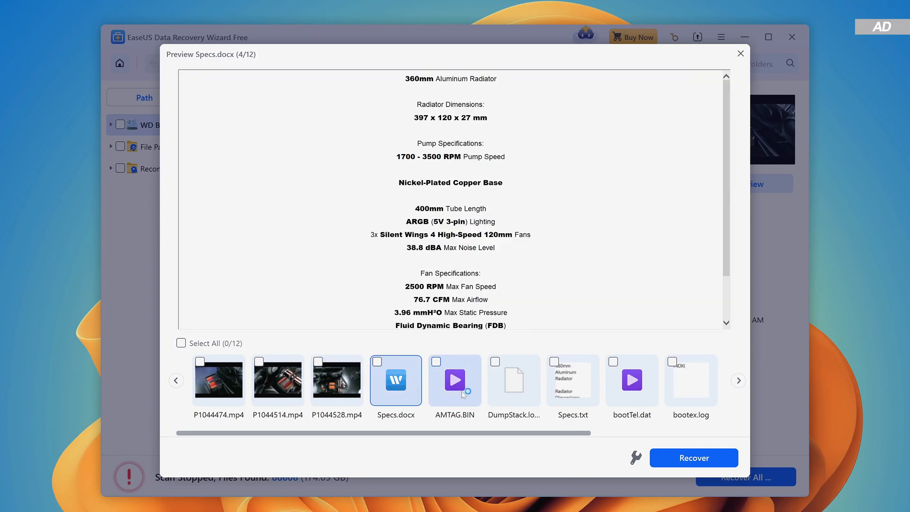
{"action": "left_click", "coordinate": [455, 380]}
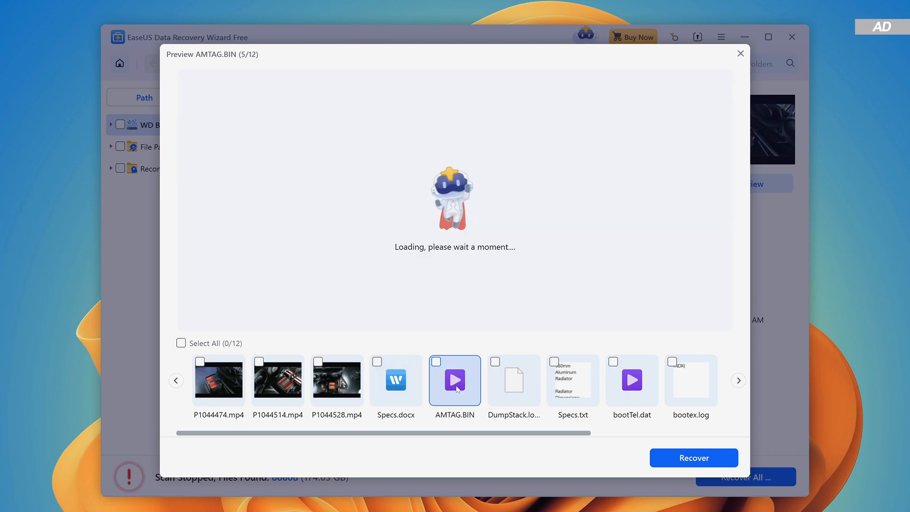
{"action": "left_click", "coordinate": [573, 380]}
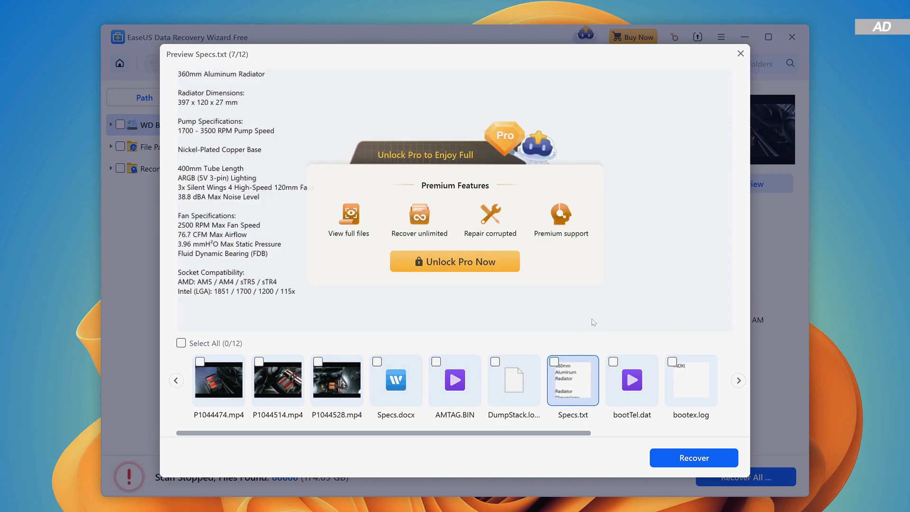
{"action": "left_click", "coordinate": [740, 53]}
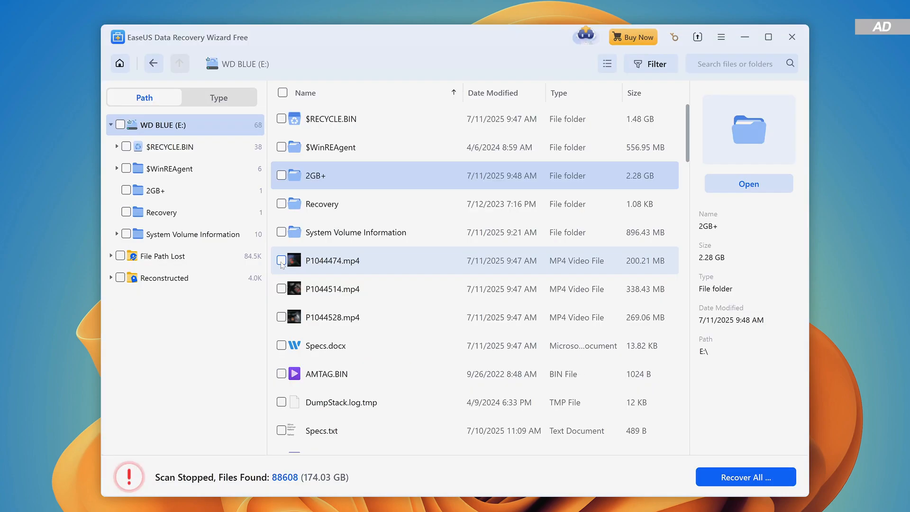
Mark P1044474.mp4 with the other MP4s and Specs files and recover them to INT STORAGE 1 (X:).
{"action": "left_click", "coordinate": [282, 93]}
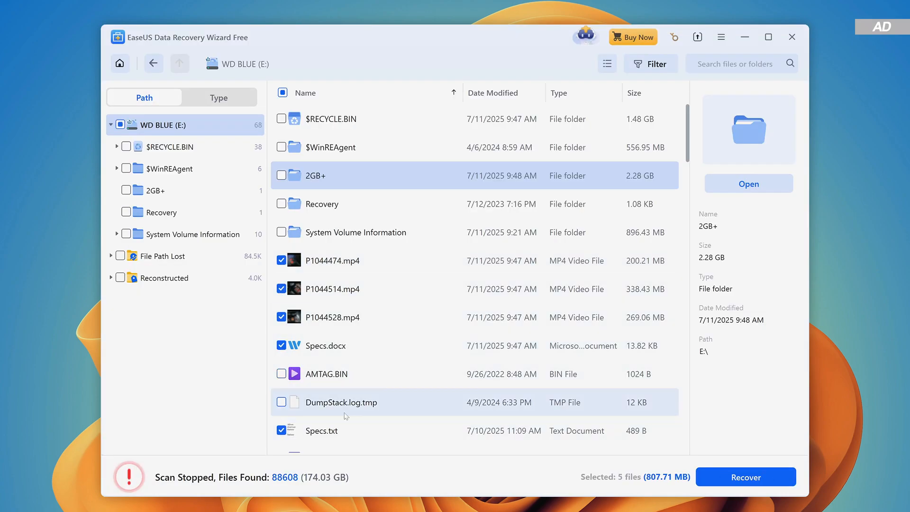
{"action": "scroll", "scroll_direction": "down", "scroll_amount": 3}
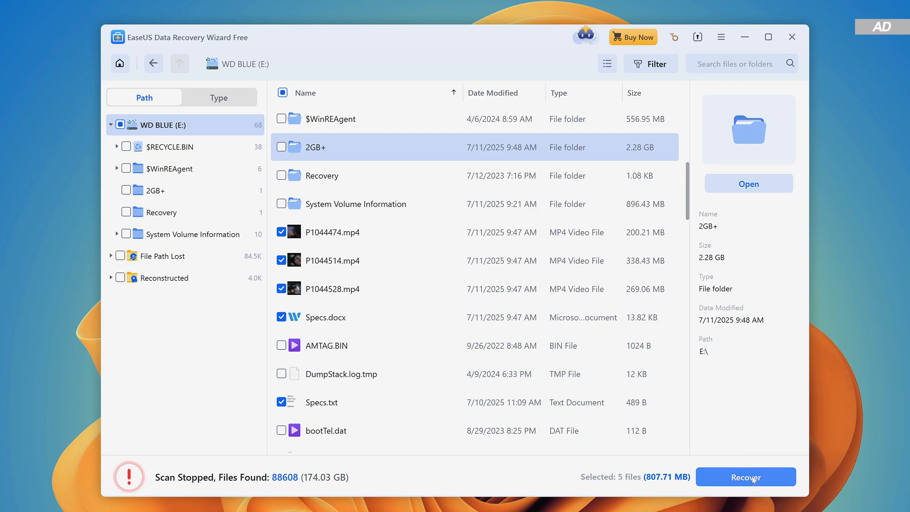
{"action": "left_click", "coordinate": [746, 477]}
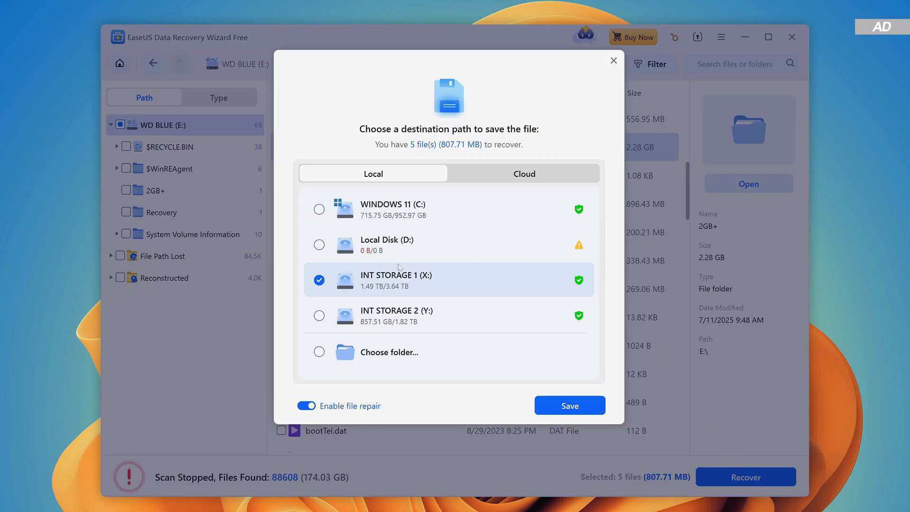
{"action": "left_click", "coordinate": [570, 406]}
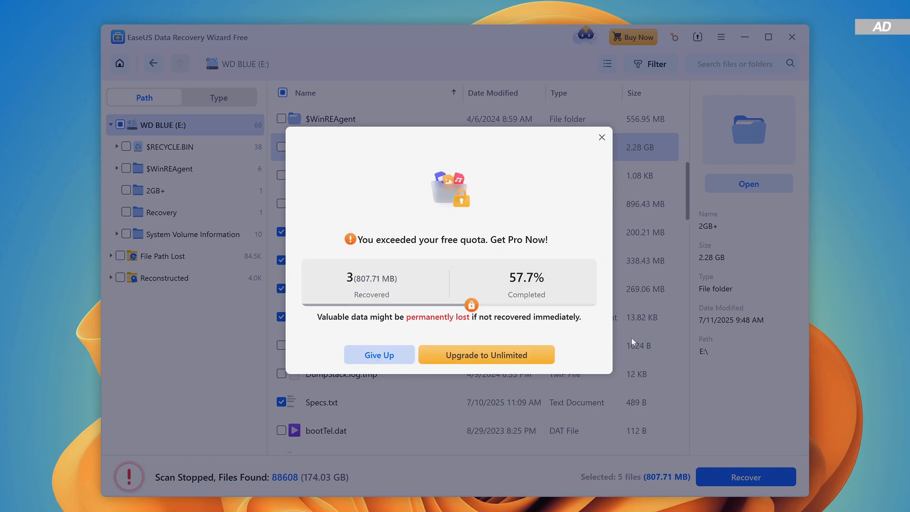
{"action": "mouse_move", "coordinate": [509, 246]}
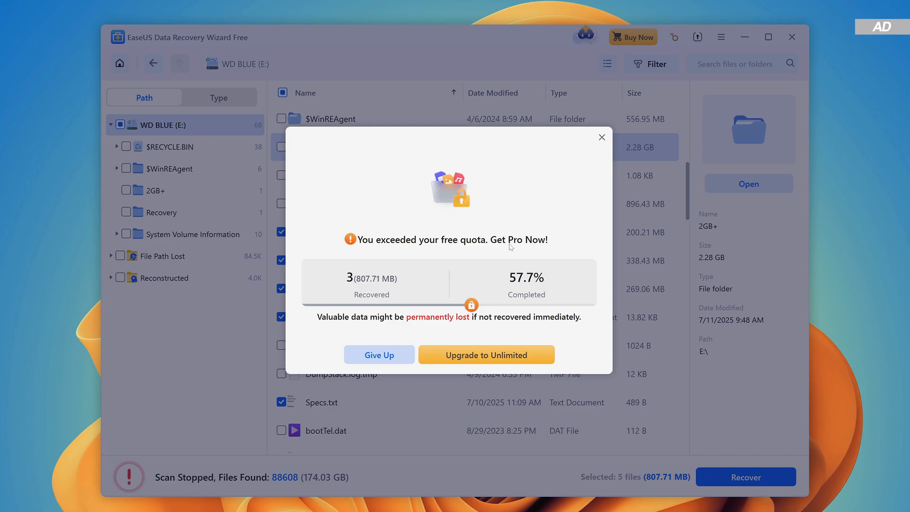
{"action": "mouse_move", "coordinate": [557, 250]}
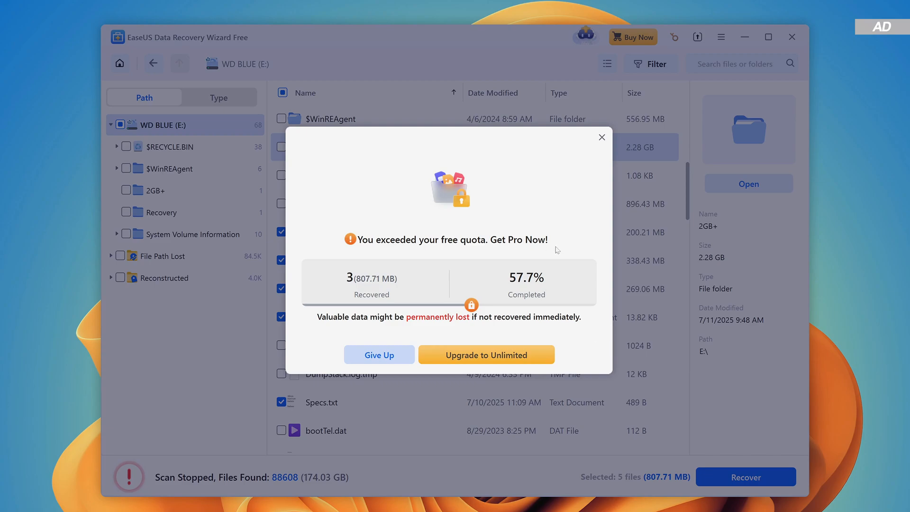
Upgrade to unlimited recovery by activating with the pasted license code.
{"action": "left_click", "coordinate": [486, 354]}
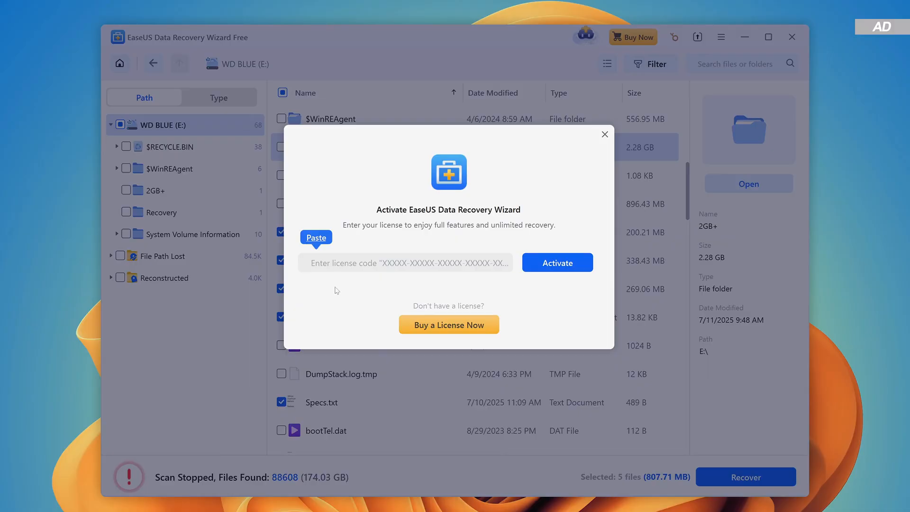
{"action": "left_click", "coordinate": [557, 262]}
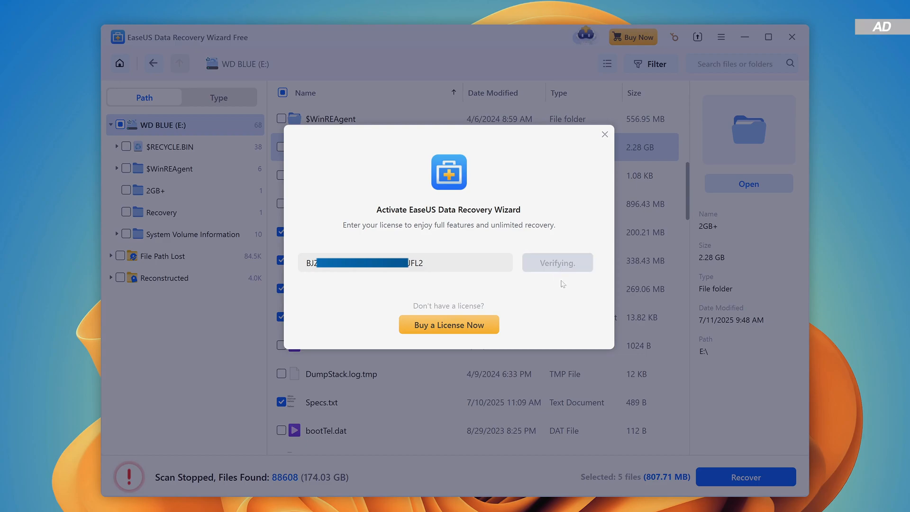
{"action": "mouse_move", "coordinate": [582, 308]}
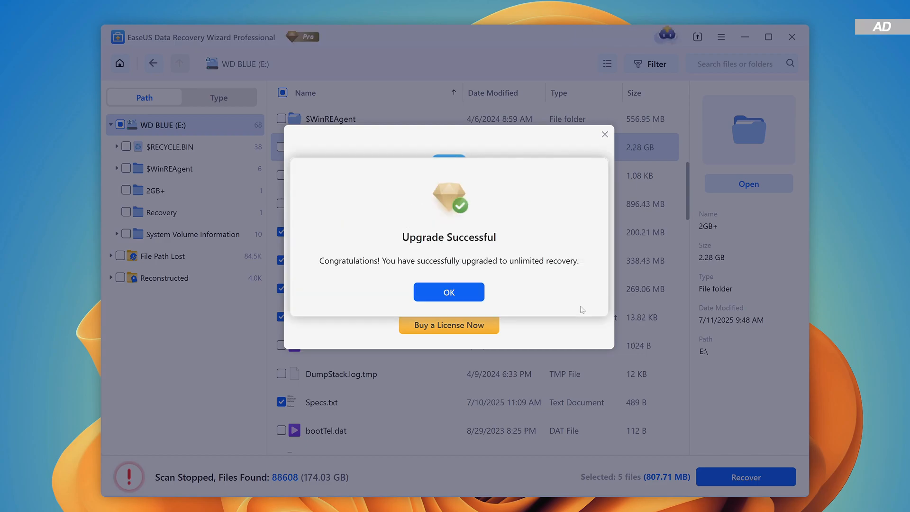
Acknowledge the Upgrade Successful message for the Professional edition.
{"action": "left_click", "coordinate": [449, 292]}
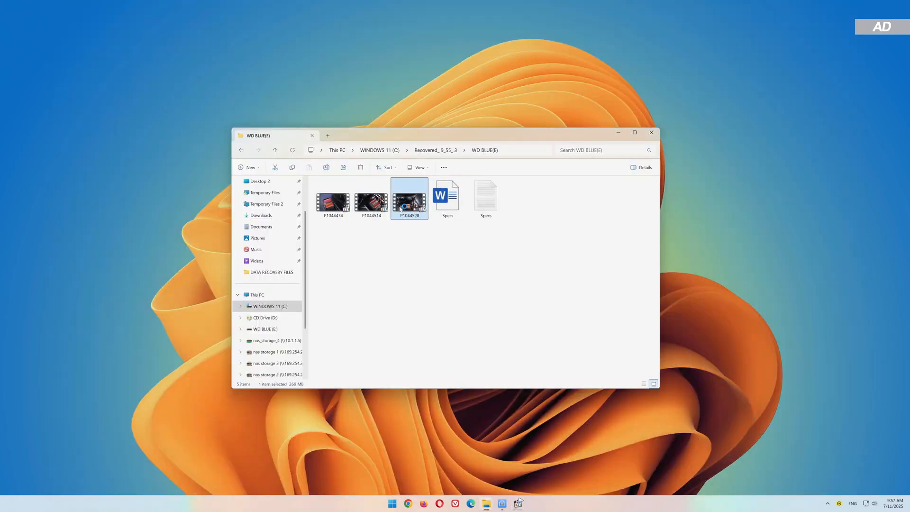
Open the recovered P1044528 video and Specs text document from the Recovered_9_55_3 folder.
{"action": "double_click", "coordinate": [448, 195]}
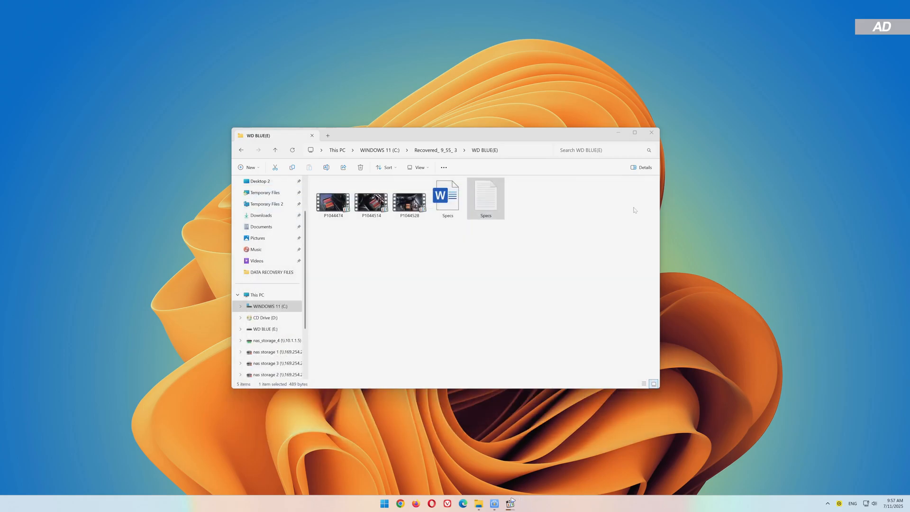
{"action": "double_click", "coordinate": [410, 201]}
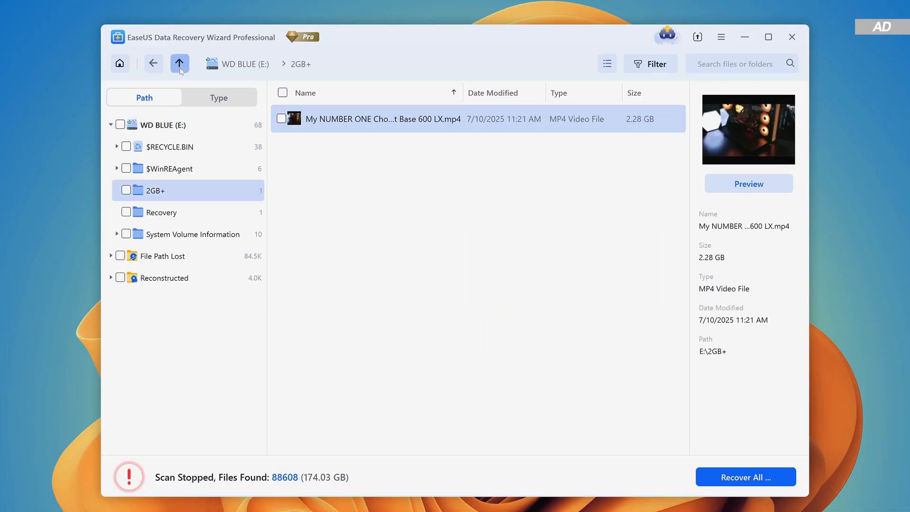
Recover the 2GB+ folder to WINDOWS 11 (C:) and view it inside Recovered_9_59_0.
{"action": "left_click", "coordinate": [745, 477]}
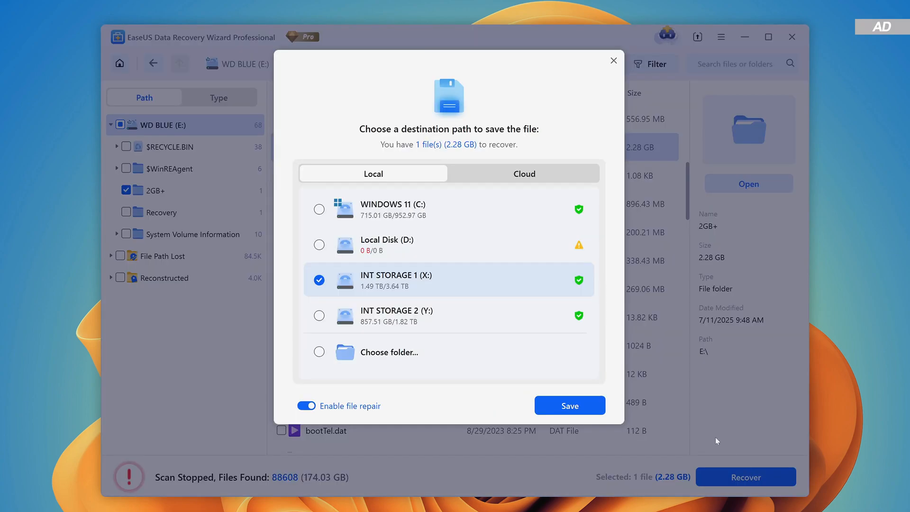
{"action": "left_click", "coordinate": [318, 208]}
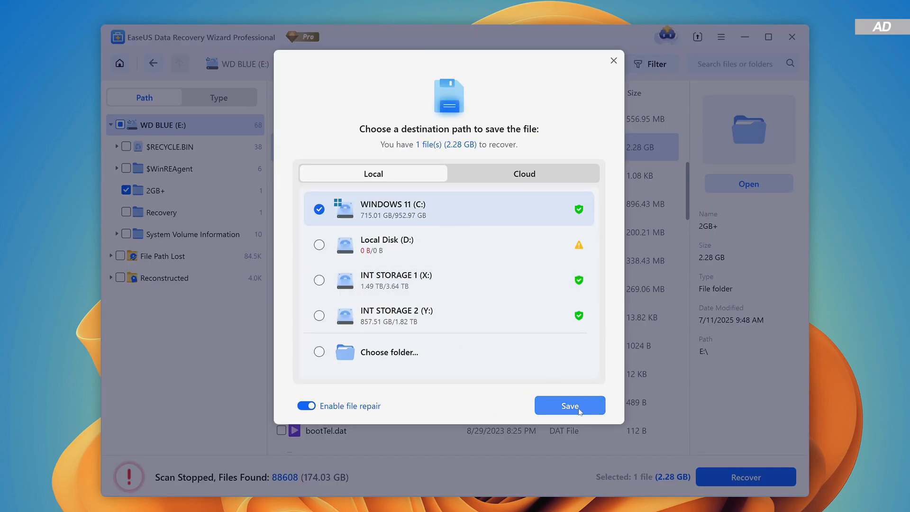
{"action": "left_click", "coordinate": [569, 405]}
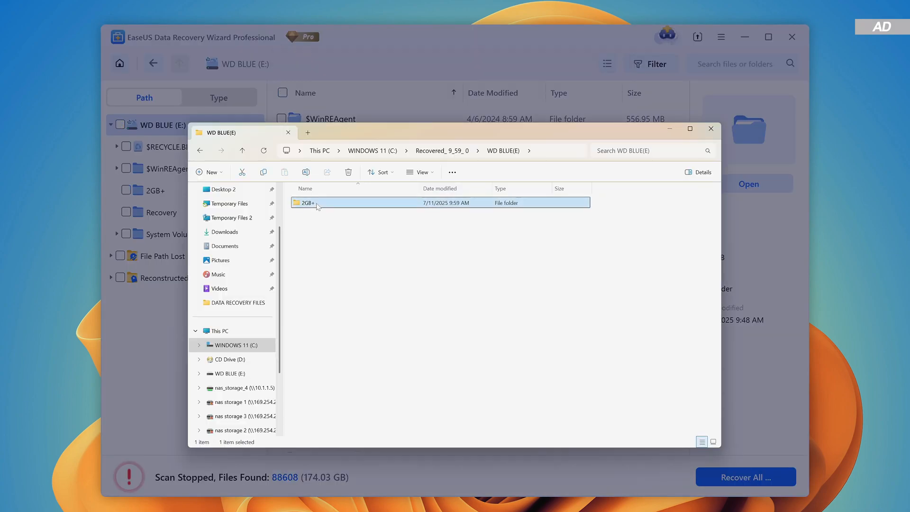
{"action": "double_click", "coordinate": [308, 203]}
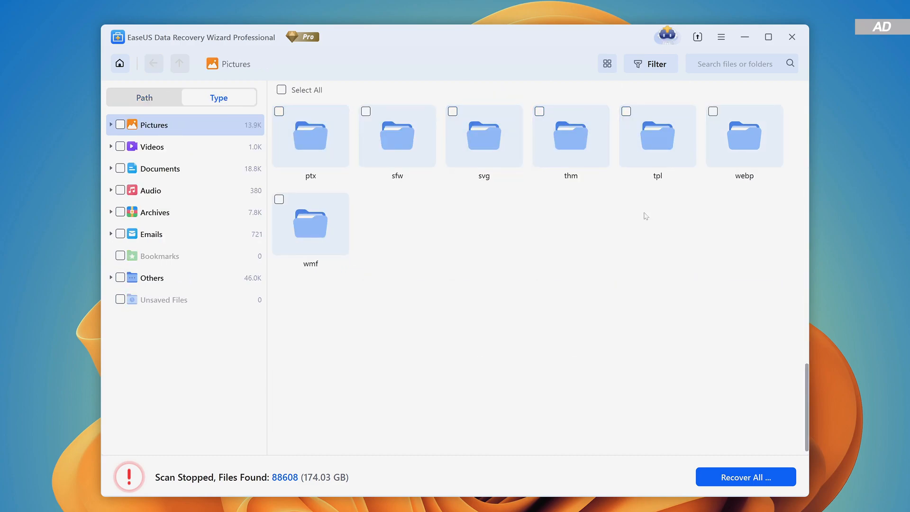
Browse Videos and Emails by type, return to the Path listing and show the Advanced Filter options.
{"action": "left_click", "coordinate": [151, 146]}
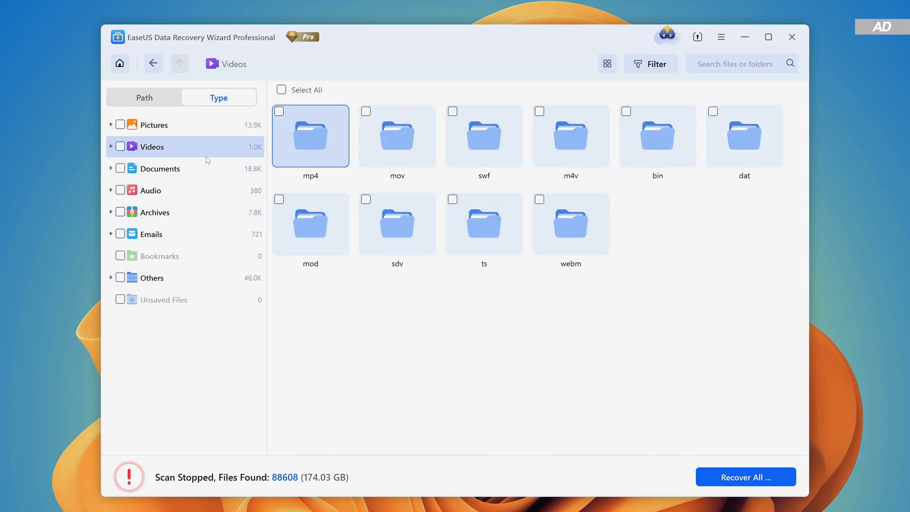
{"action": "left_click", "coordinate": [152, 234]}
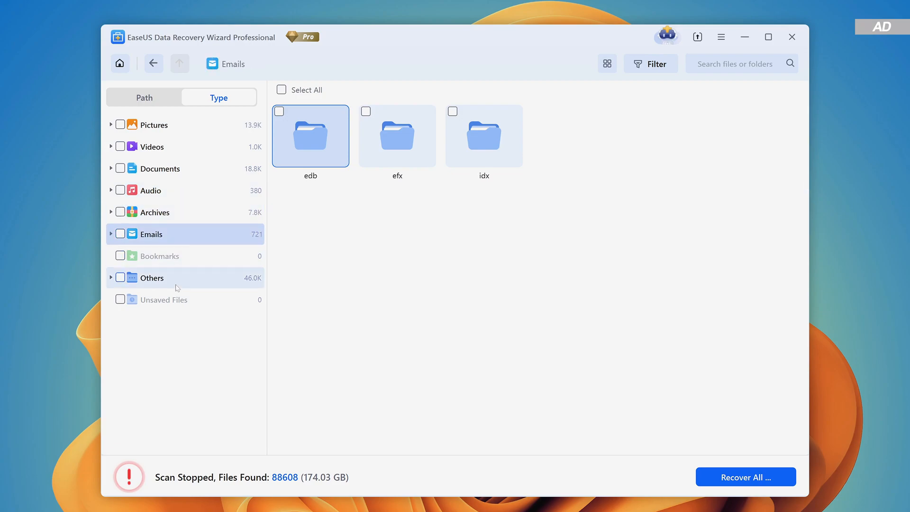
{"action": "left_click", "coordinate": [144, 98]}
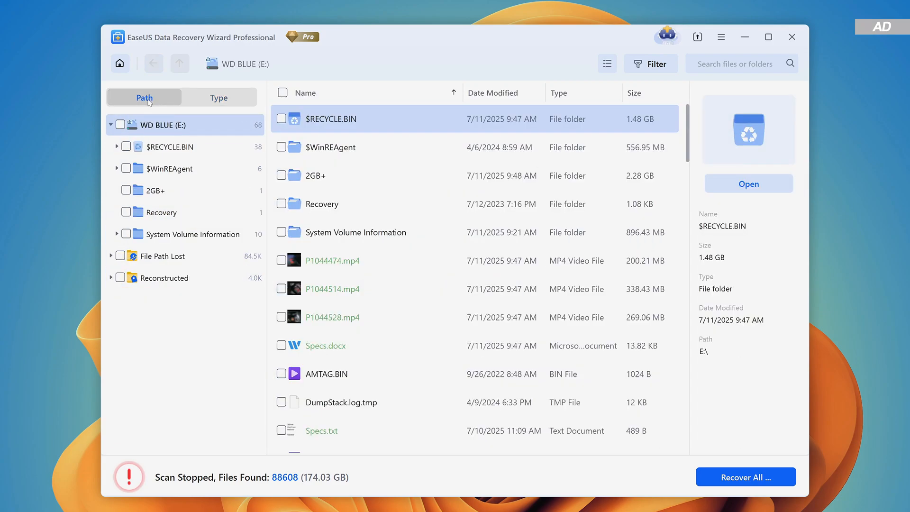
{"action": "left_click", "coordinate": [650, 63]}
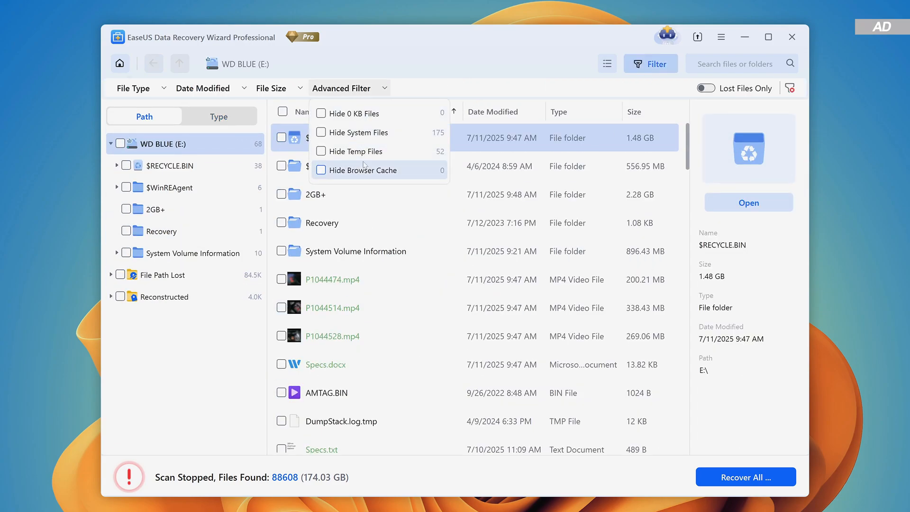
{"action": "left_click", "coordinate": [202, 89]}
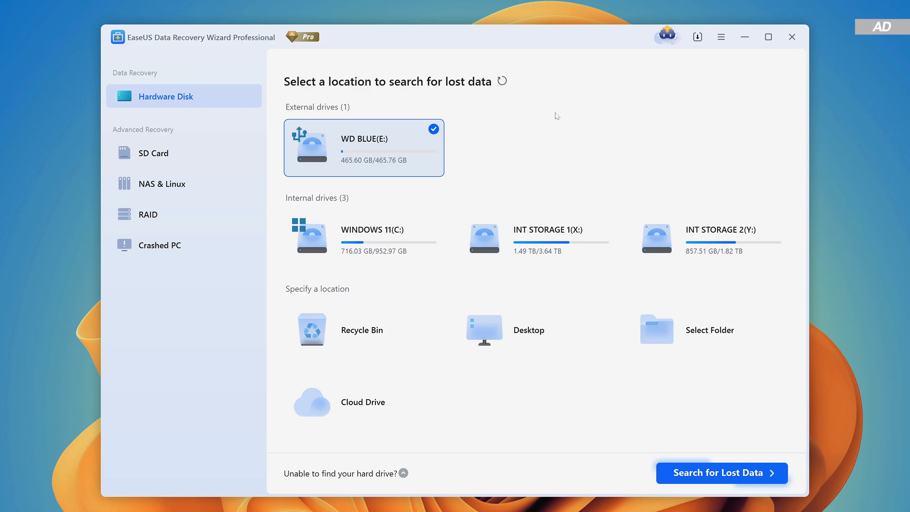
{"action": "mouse_move", "coordinate": [434, 314]}
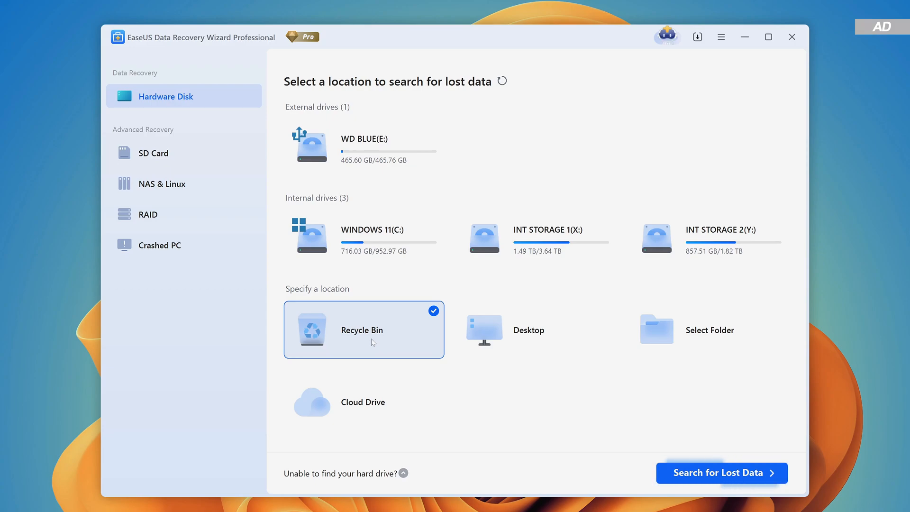
Choose the Desktop card under Specify a location on the Hardware Disk page.
{"action": "left_click", "coordinate": [529, 330]}
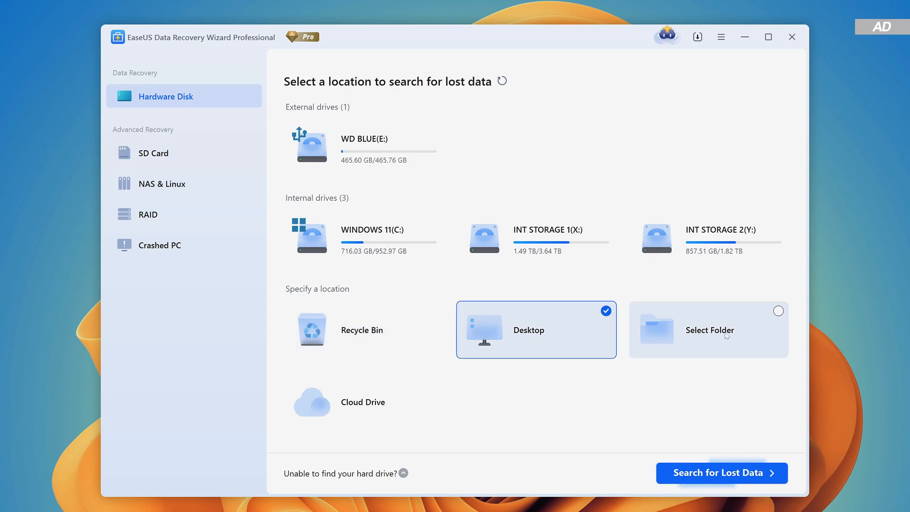
{"action": "left_click", "coordinate": [708, 330]}
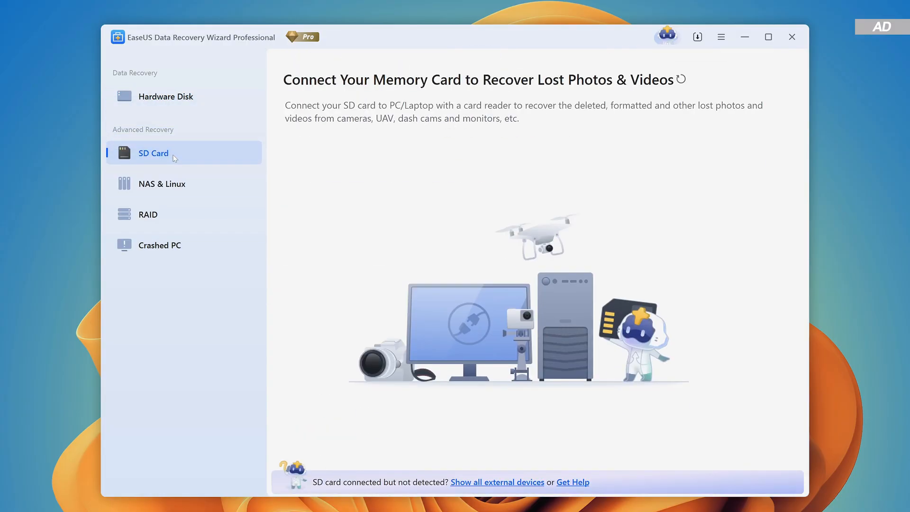
{"action": "mouse_move", "coordinate": [561, 165]}
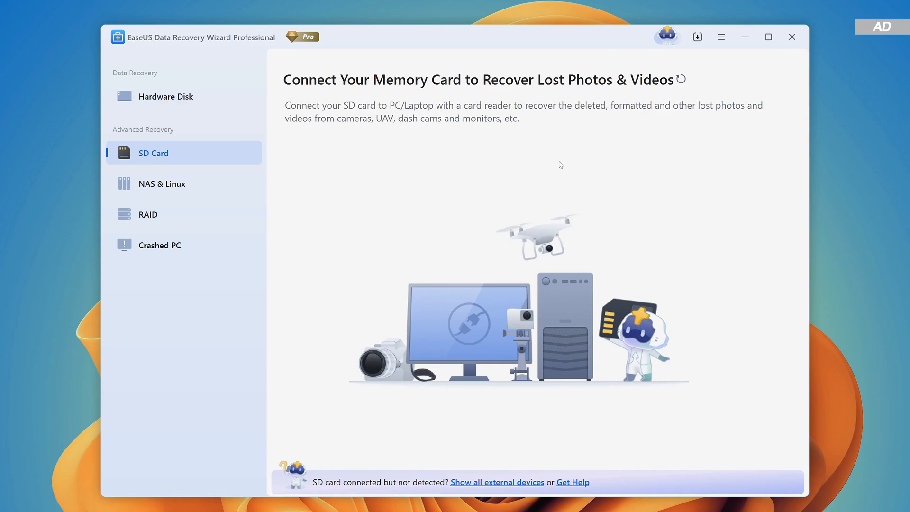
Review the NAS & Linux, RAID and Crashed PC recovery pages in the sidebar.
{"action": "left_click", "coordinate": [161, 184]}
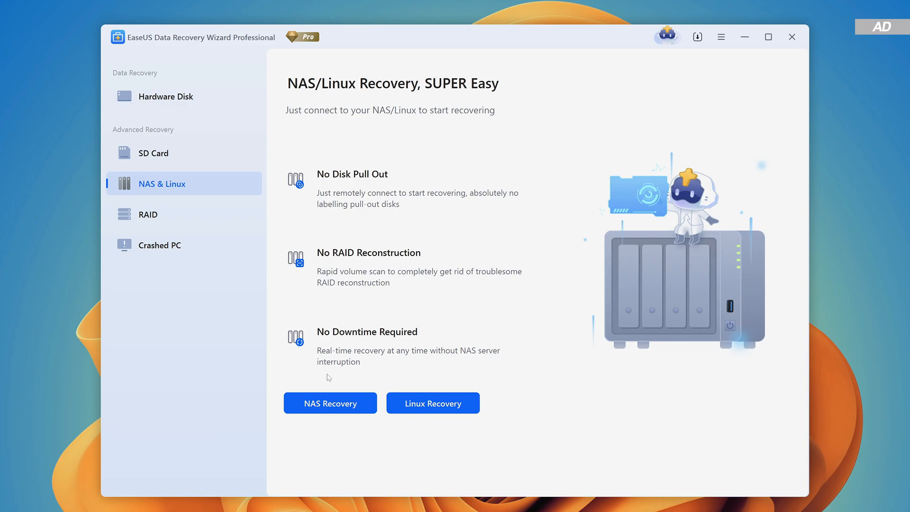
{"action": "mouse_move", "coordinate": [357, 426]}
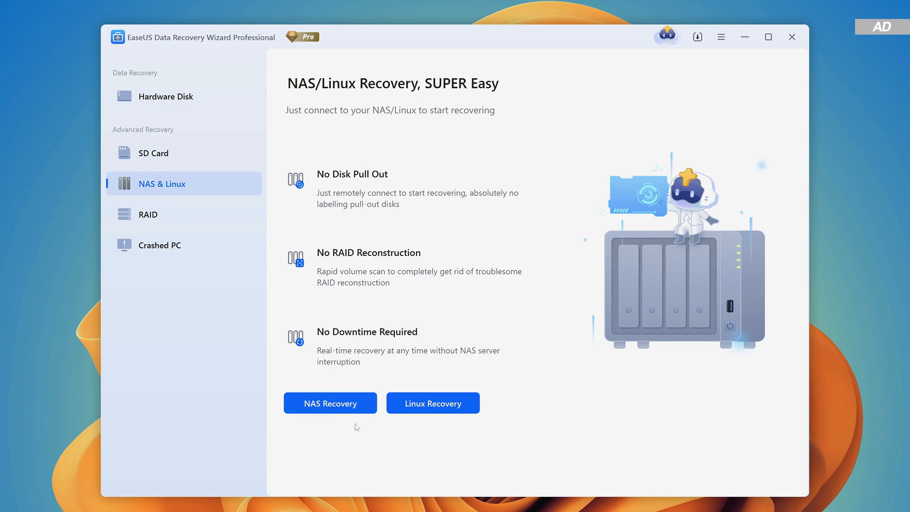
{"action": "mouse_move", "coordinate": [169, 216]}
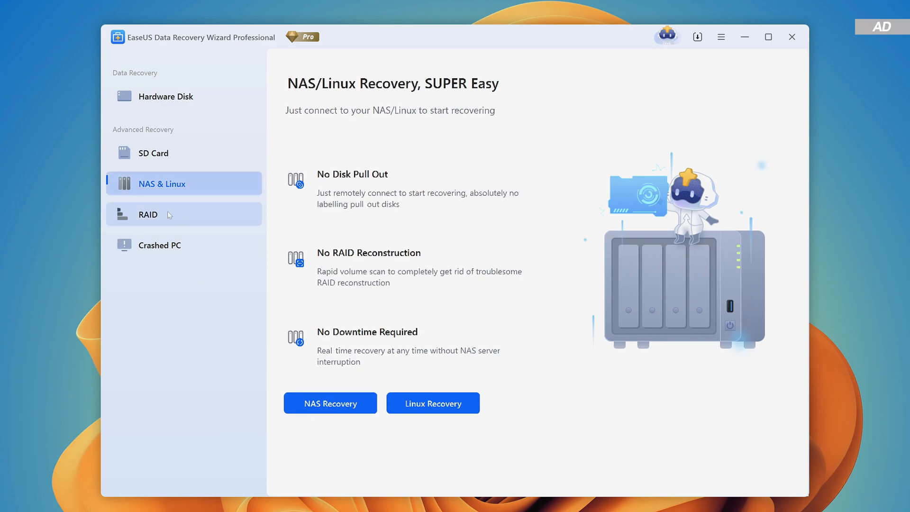
{"action": "left_click", "coordinate": [147, 214]}
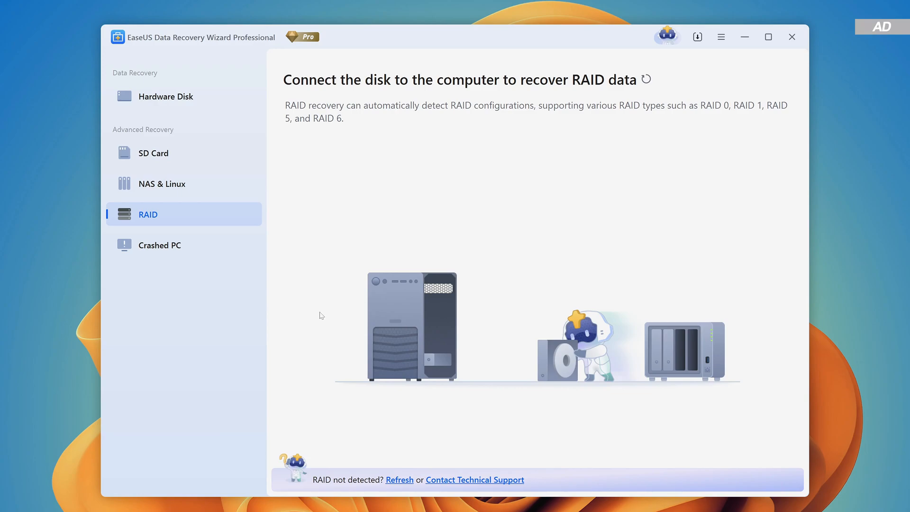
{"action": "mouse_move", "coordinate": [298, 283]}
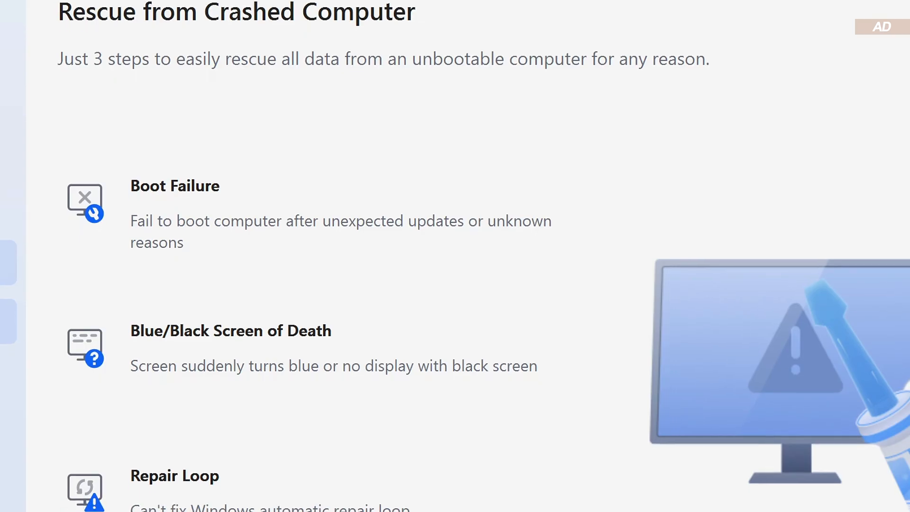
{"action": "scroll", "scroll_direction": "down", "scroll_amount": 3}
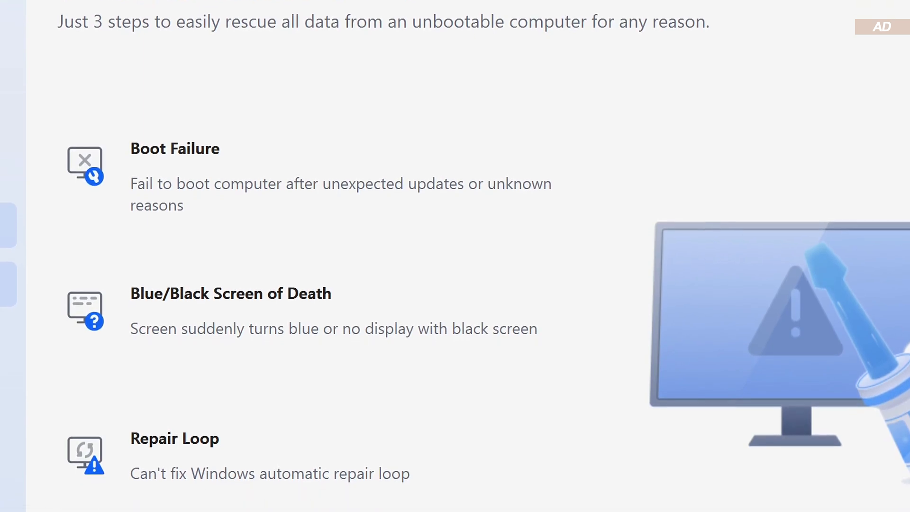
{"action": "scroll", "scroll_direction": "down", "scroll_amount": 3}
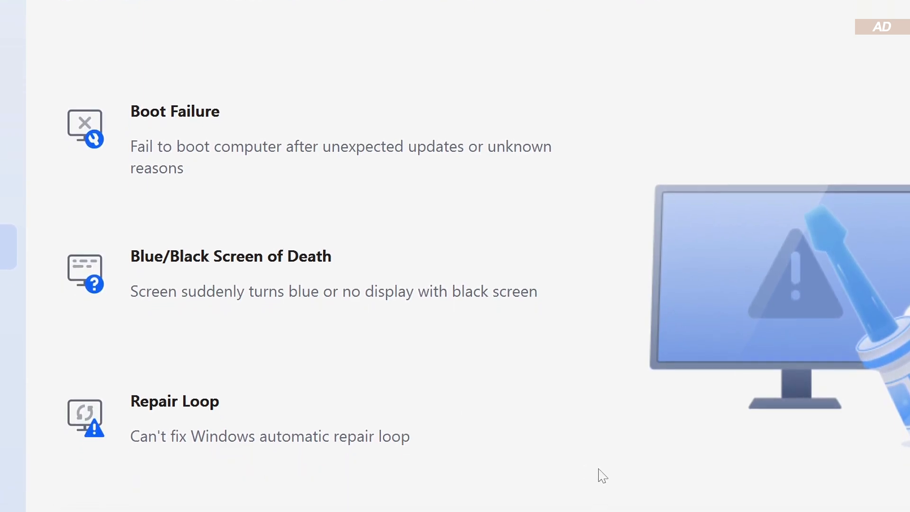
{"action": "scroll", "scroll_direction": "down", "scroll_amount": 3}
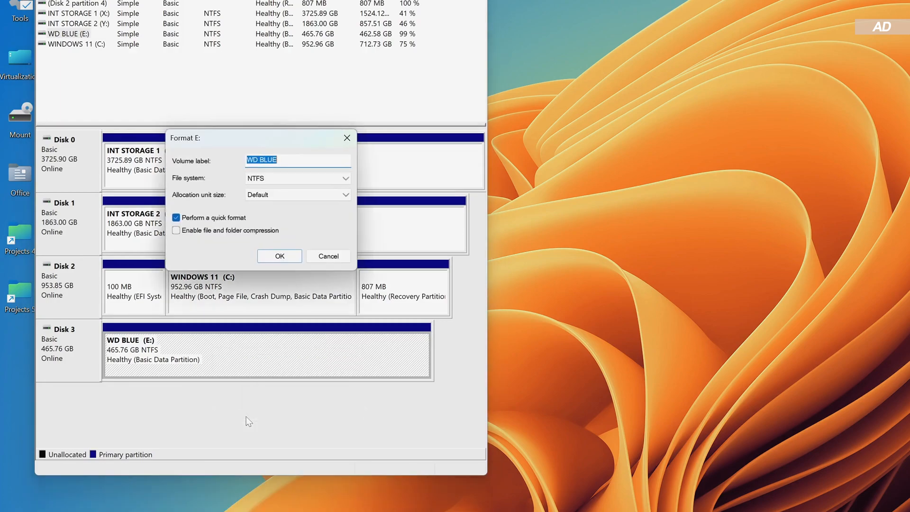
Quick-format WD BLUE (E:) as NTFS and confirm the erase warning.
{"action": "left_click", "coordinate": [279, 256]}
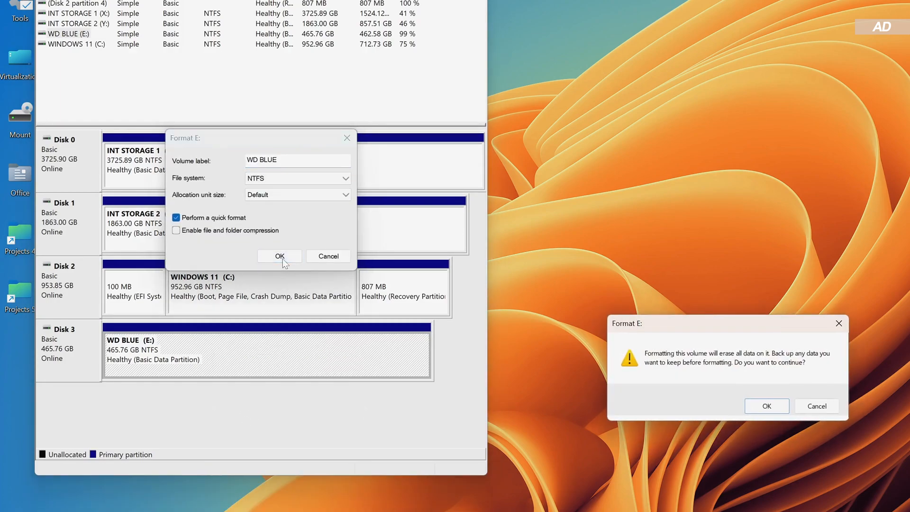
{"action": "left_click", "coordinate": [766, 406]}
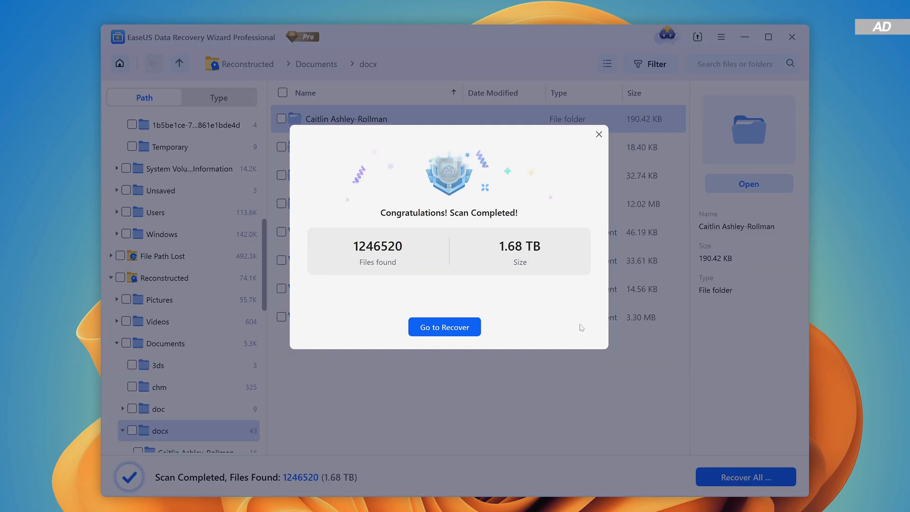
{"action": "mouse_move", "coordinate": [610, 396]}
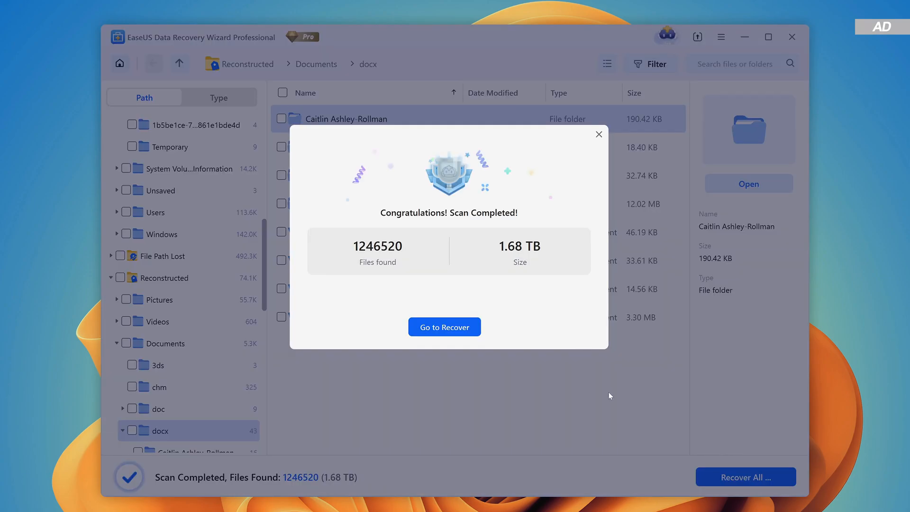
{"action": "mouse_move", "coordinate": [602, 392]}
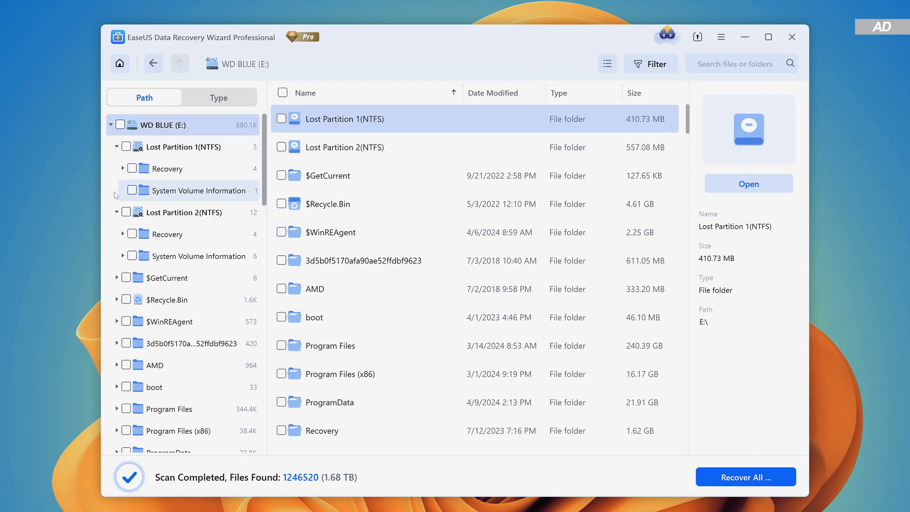
Preview the reconstructed MP4 videos and recover four of them to a Recovered folder on drive C.
{"action": "left_click", "coordinate": [163, 146]}
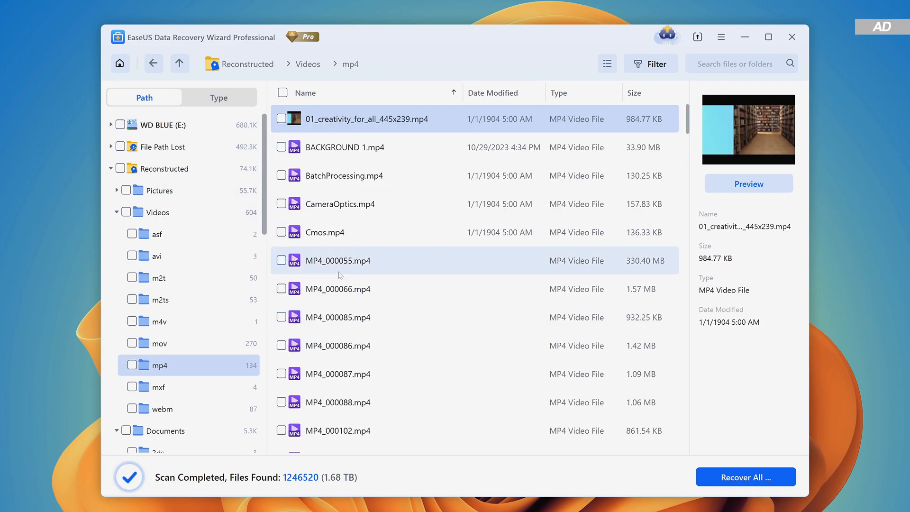
{"action": "left_click", "coordinate": [493, 93]}
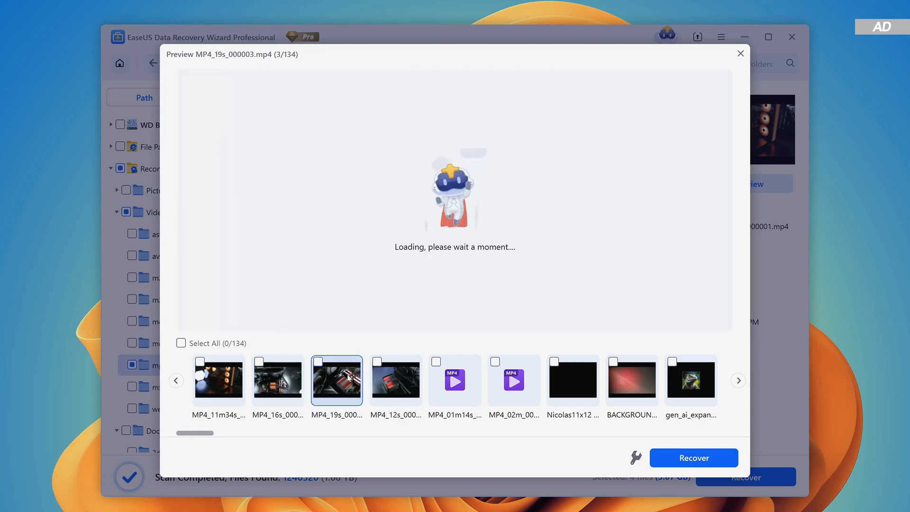
{"action": "left_click", "coordinate": [693, 458]}
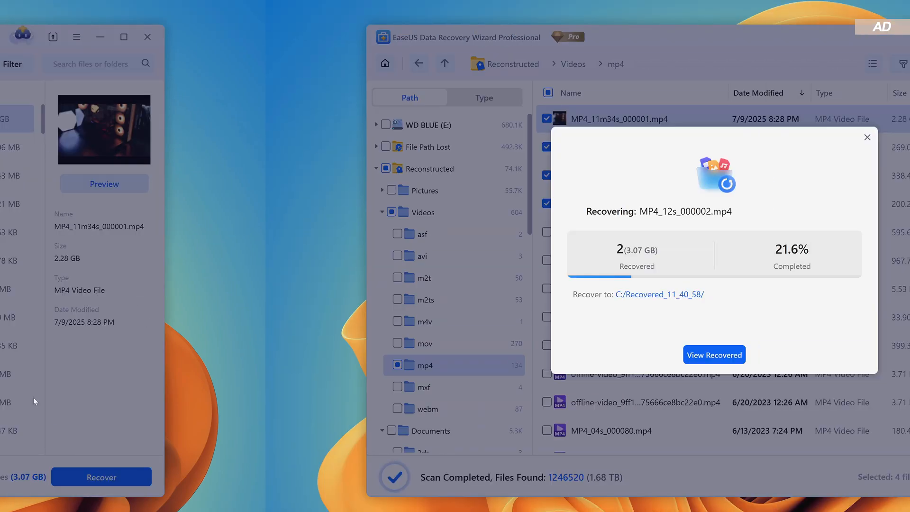
{"action": "left_click", "coordinate": [715, 355]}
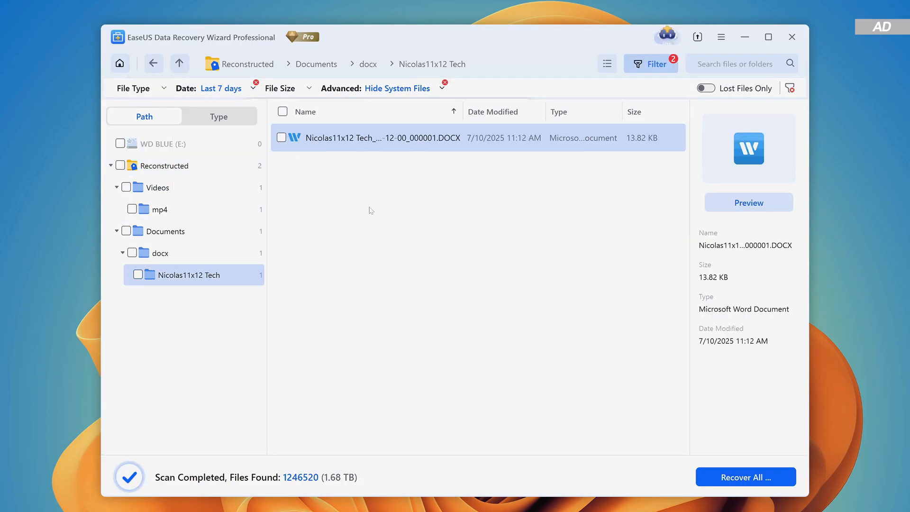
Preview and recover the Nicolas11x12 Tech DOCX from the last-7-days results, then close its recovery folder.
{"action": "left_click", "coordinate": [749, 201]}
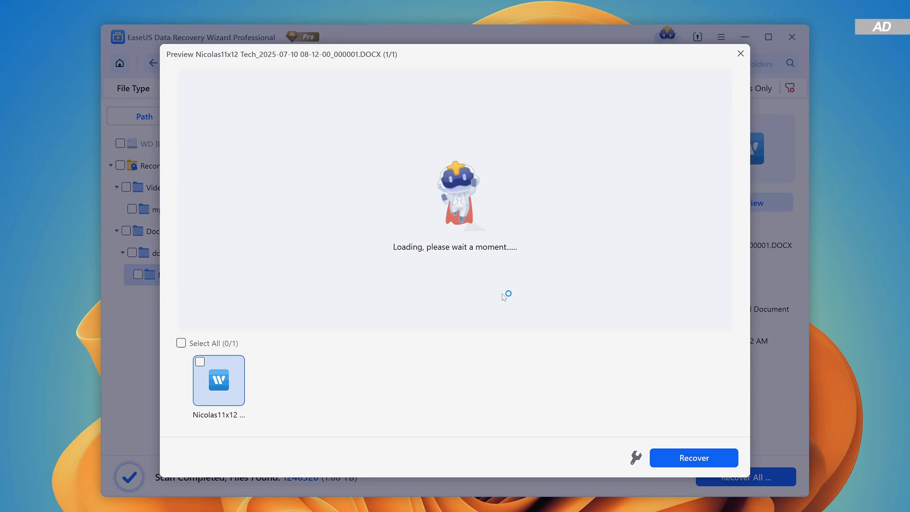
{"action": "left_click", "coordinate": [740, 53]}
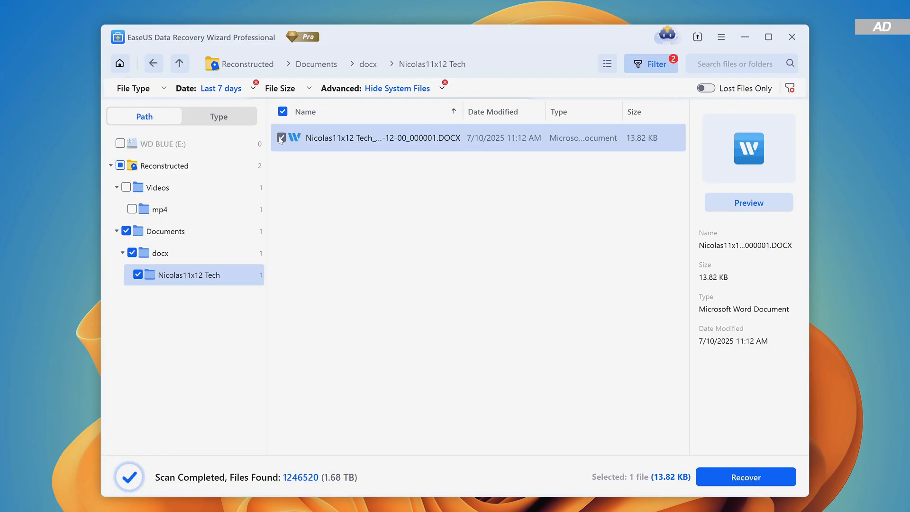
{"action": "left_click", "coordinate": [282, 138]}
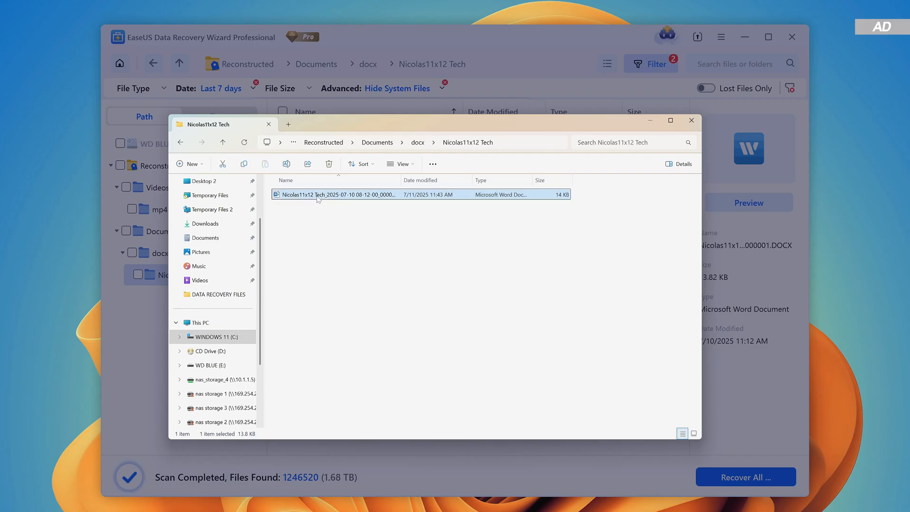
{"action": "left_click", "coordinate": [691, 120]}
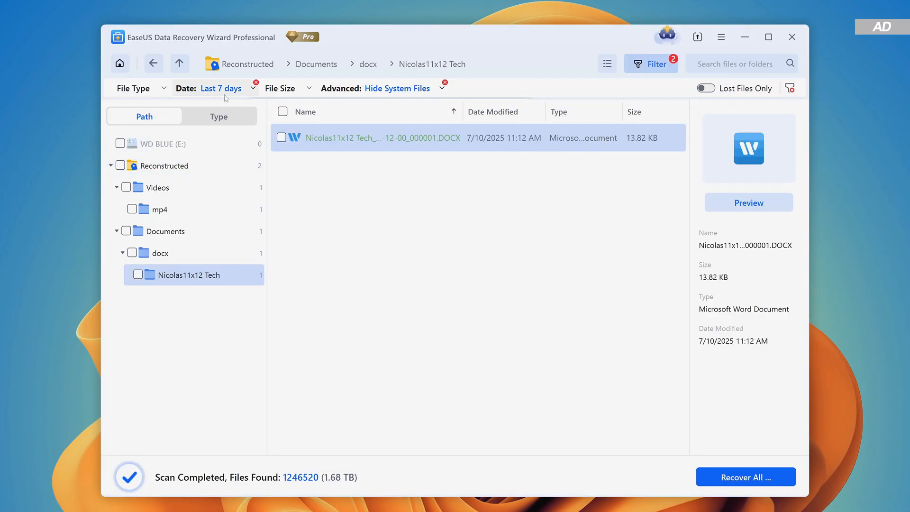
{"action": "left_click", "coordinate": [184, 167]}
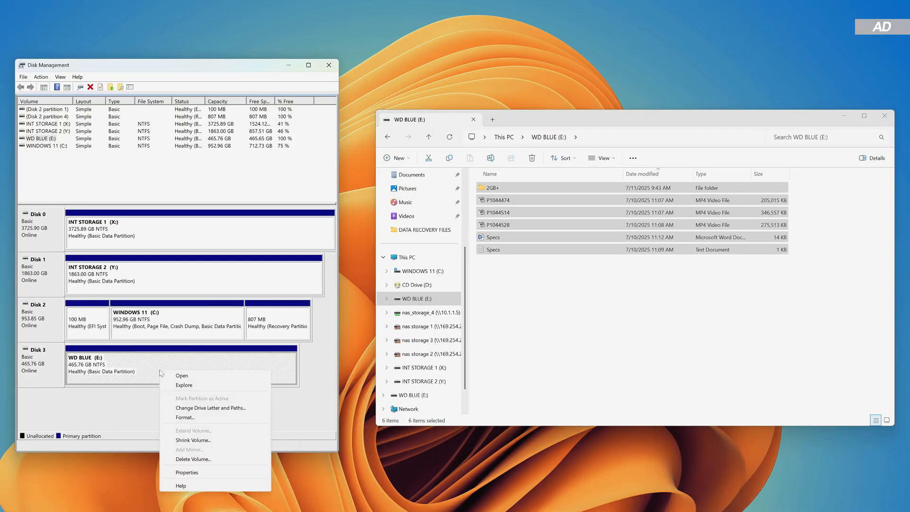
Delete the WD BLUE (E:) volume on Disk 3.
{"action": "left_click", "coordinate": [192, 459]}
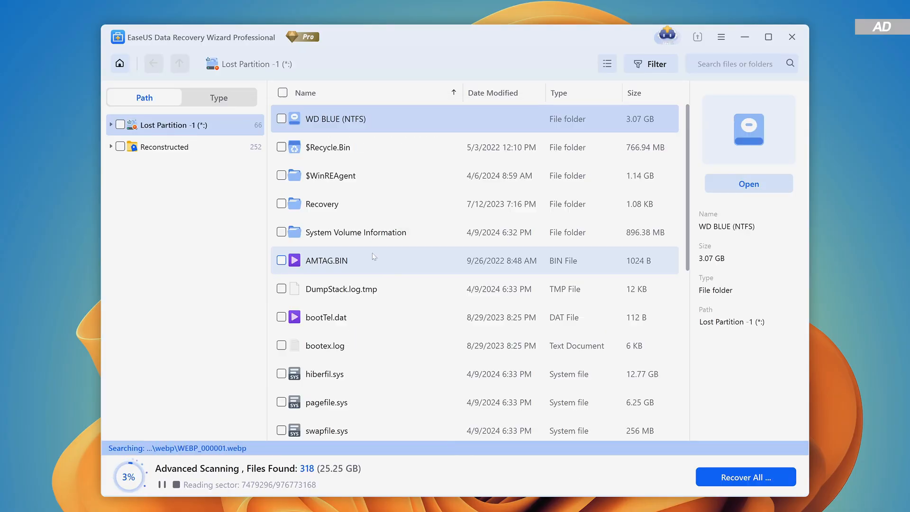
Select all six items in the lost partition's WD BLUE (NTFS) folder and recover them.
{"action": "double_click", "coordinate": [336, 119]}
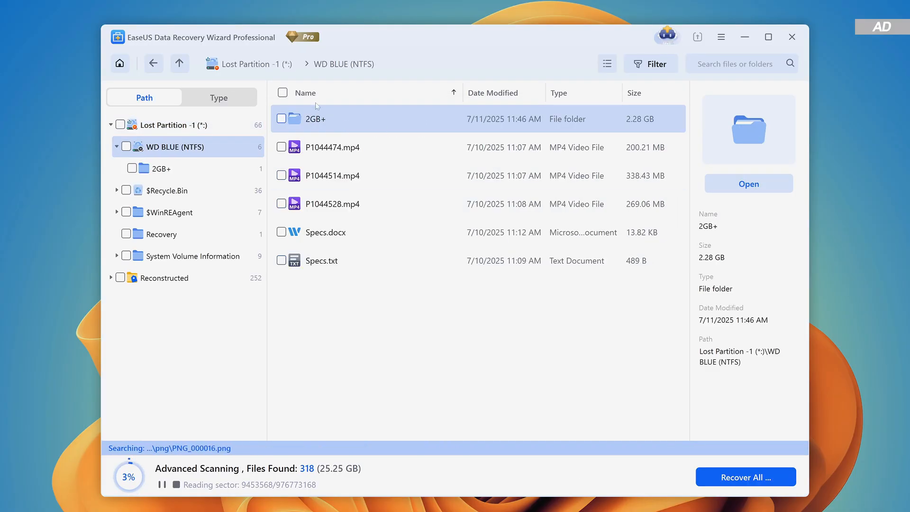
{"action": "left_click", "coordinate": [745, 476]}
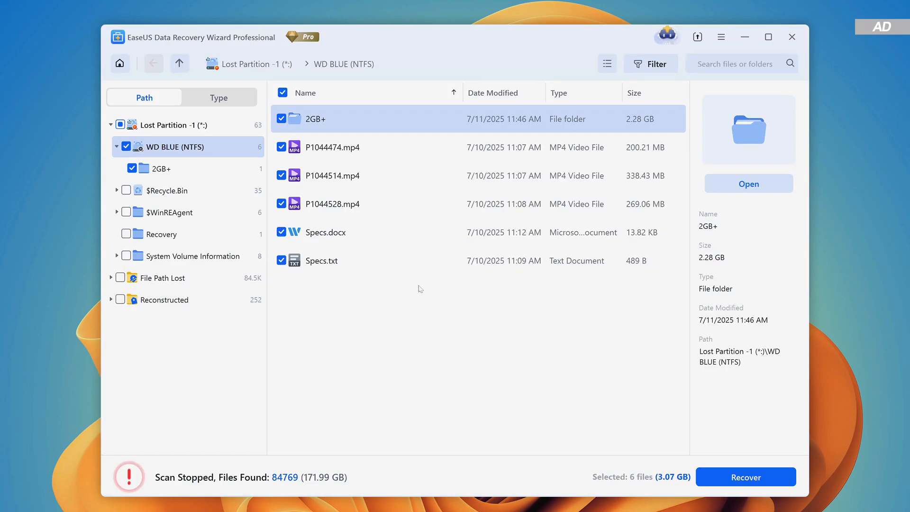
{"action": "left_click", "coordinate": [745, 476]}
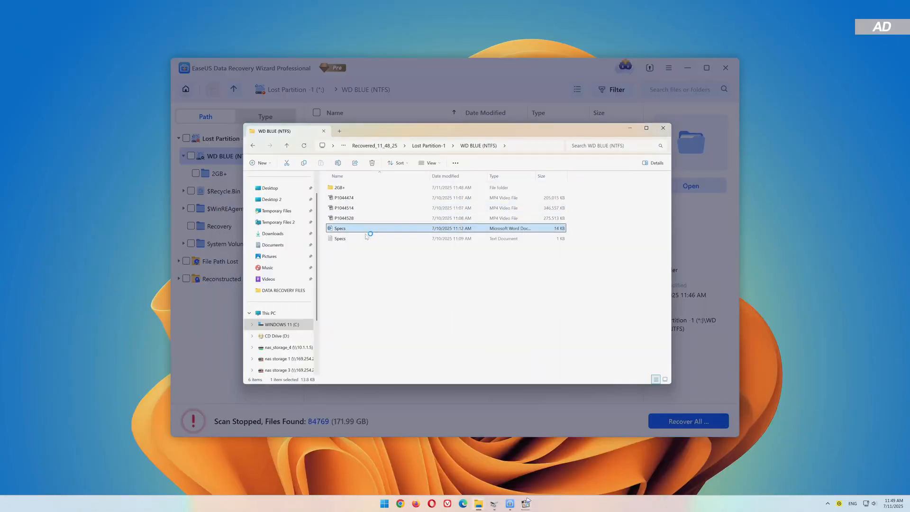
Play the recovered P1044528.mp4 video from the WD BLUE (NTFS) recovery folder.
{"action": "double_click", "coordinate": [344, 218]}
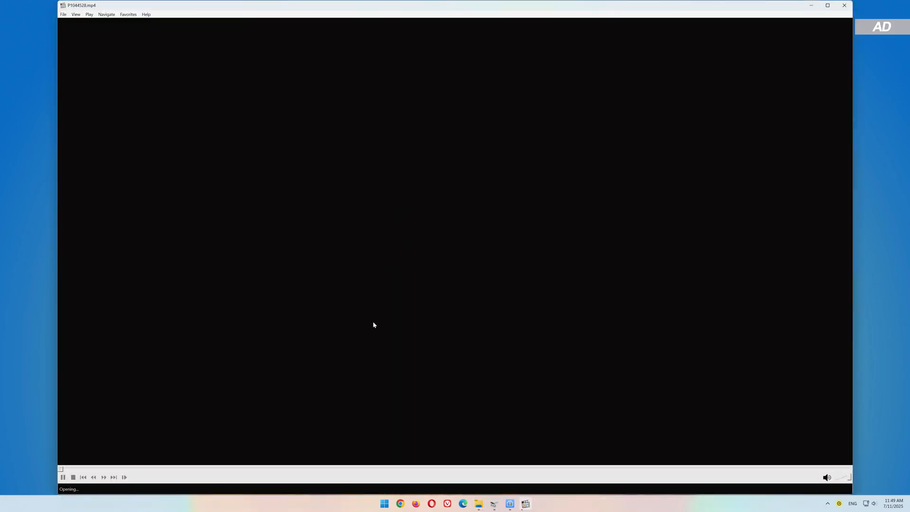